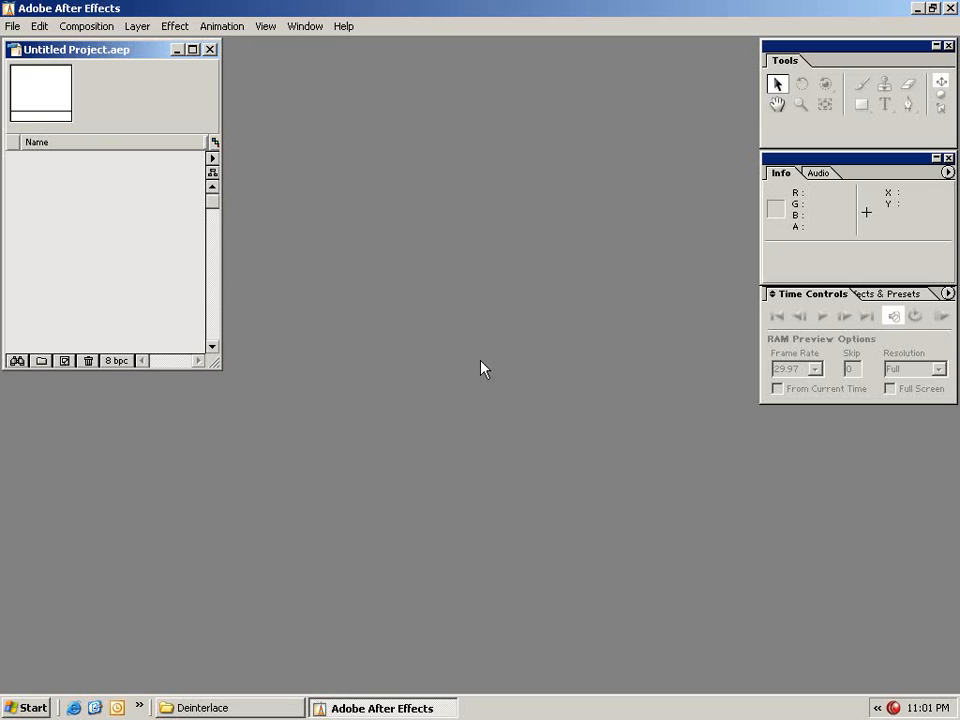
mouse_move(507, 380)
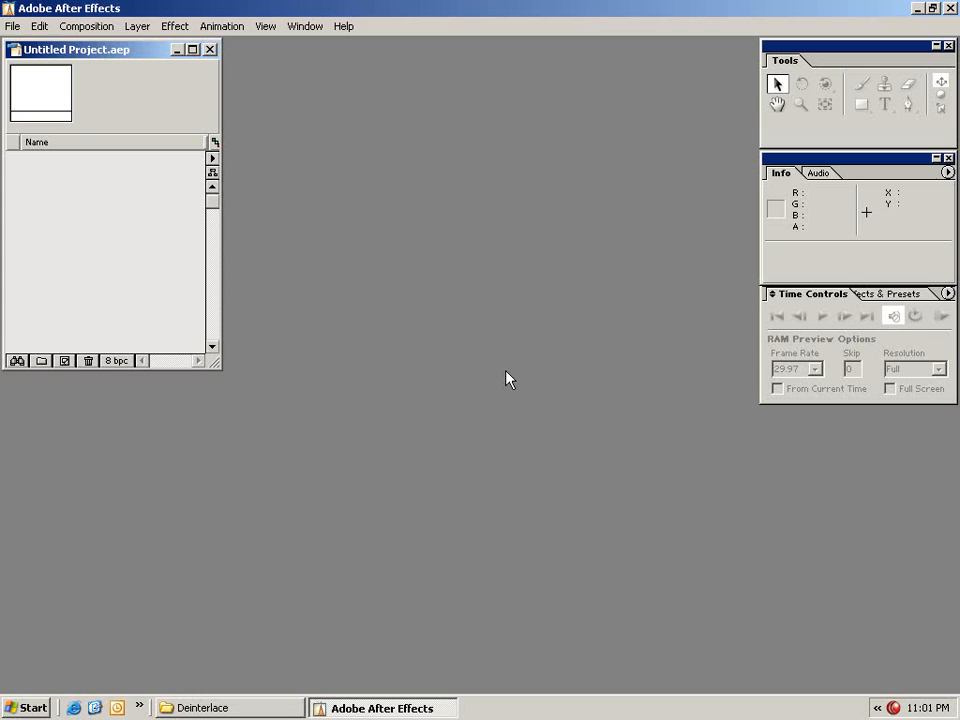
mouse_move(248, 208)
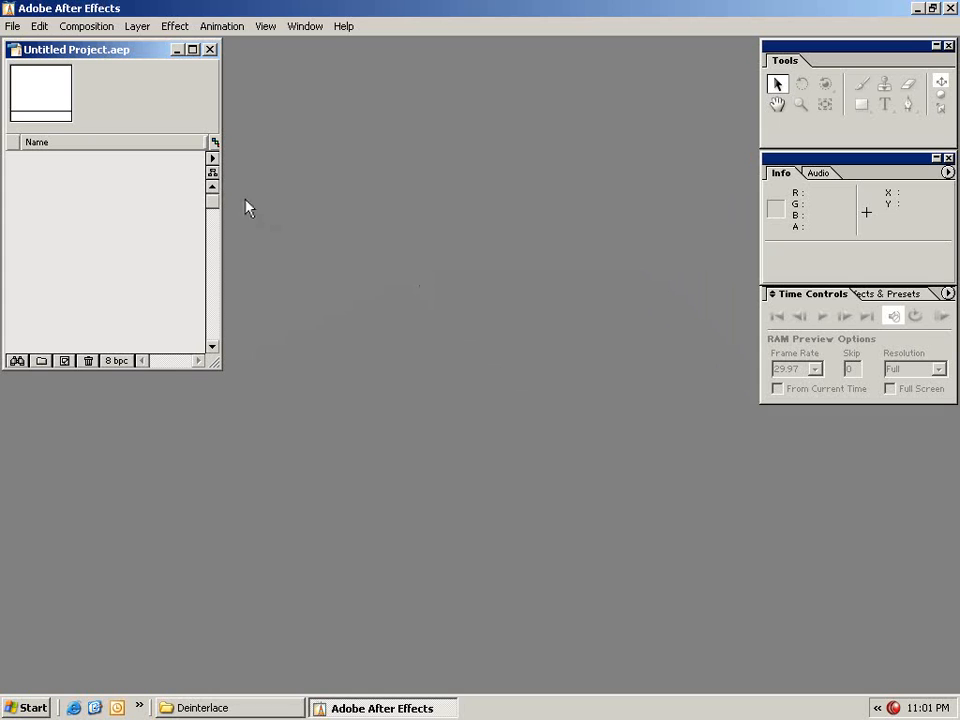
Step: Start a new NTSC DV 720×480 composition with a 15-second duration
click(86, 26)
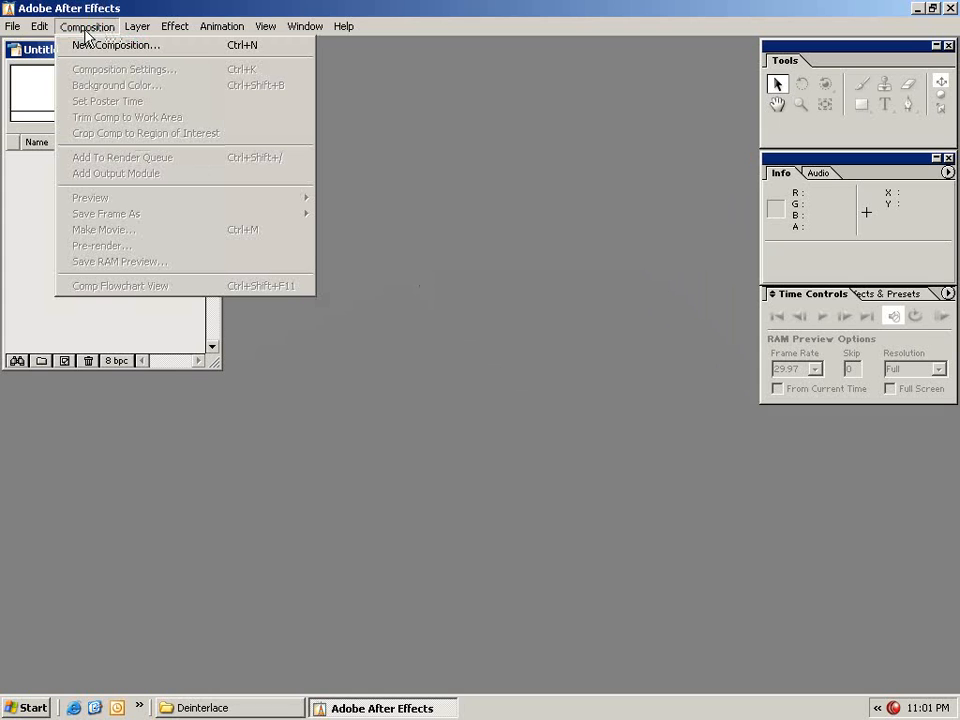
click(116, 44)
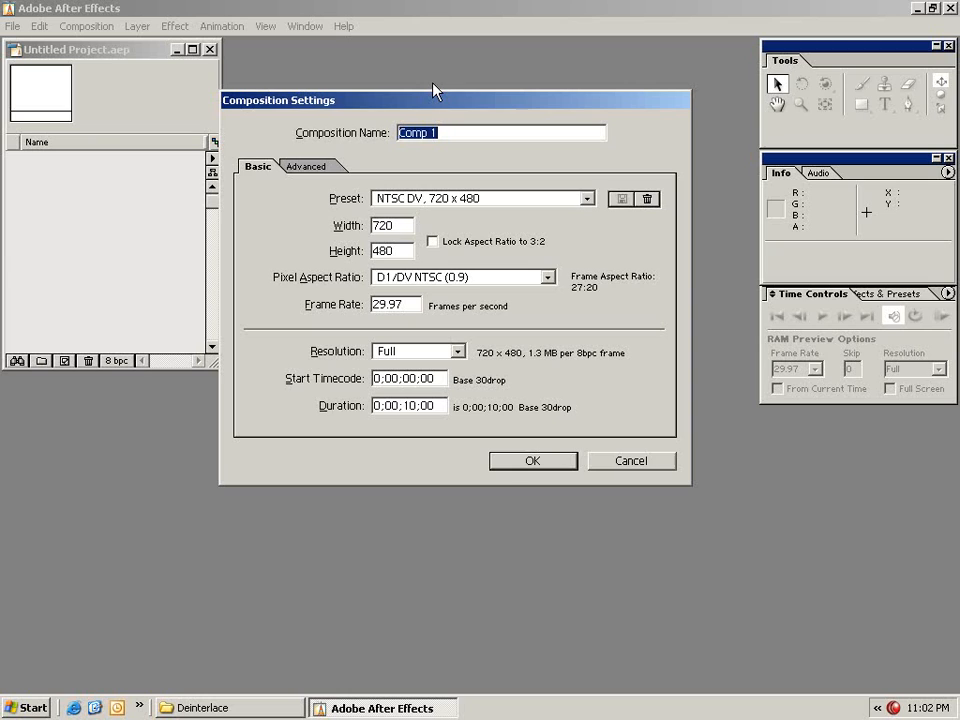
mouse_move(430, 240)
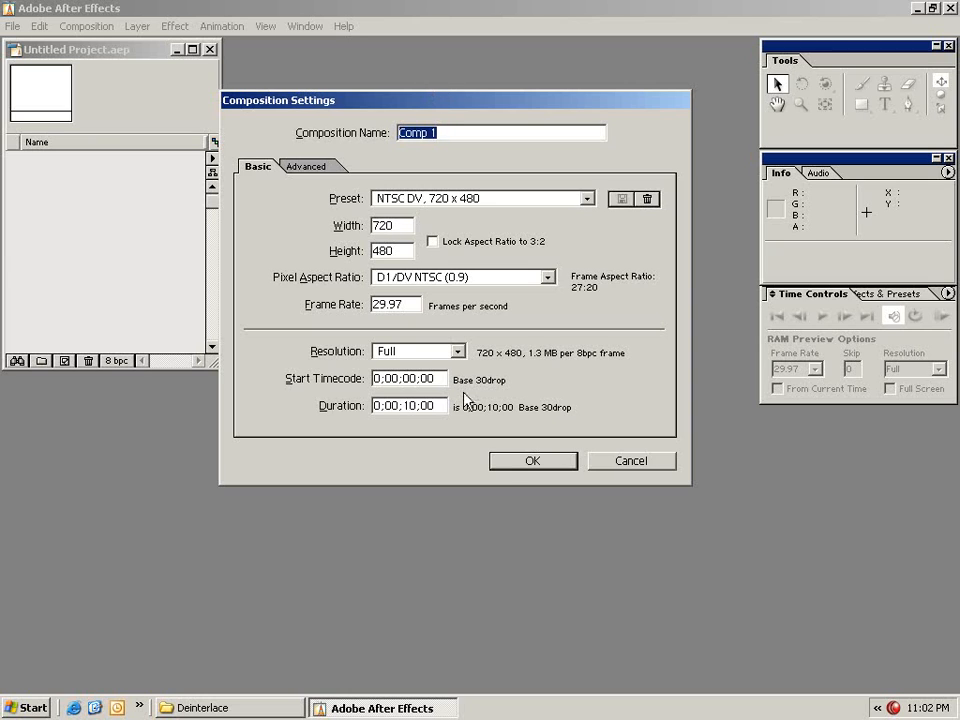
click(588, 198)
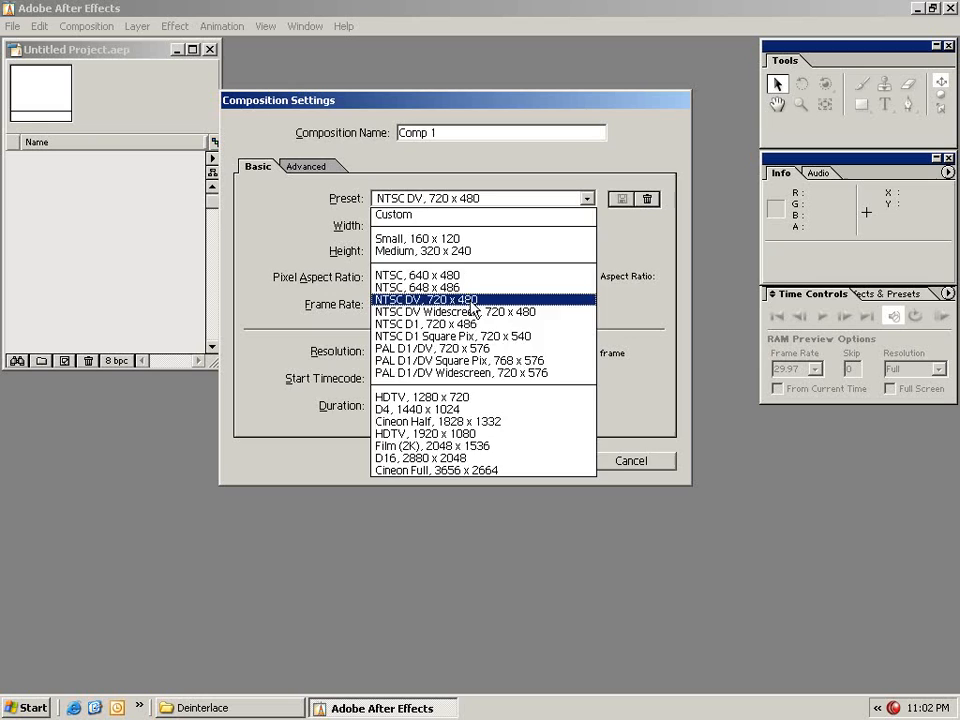
click(425, 299)
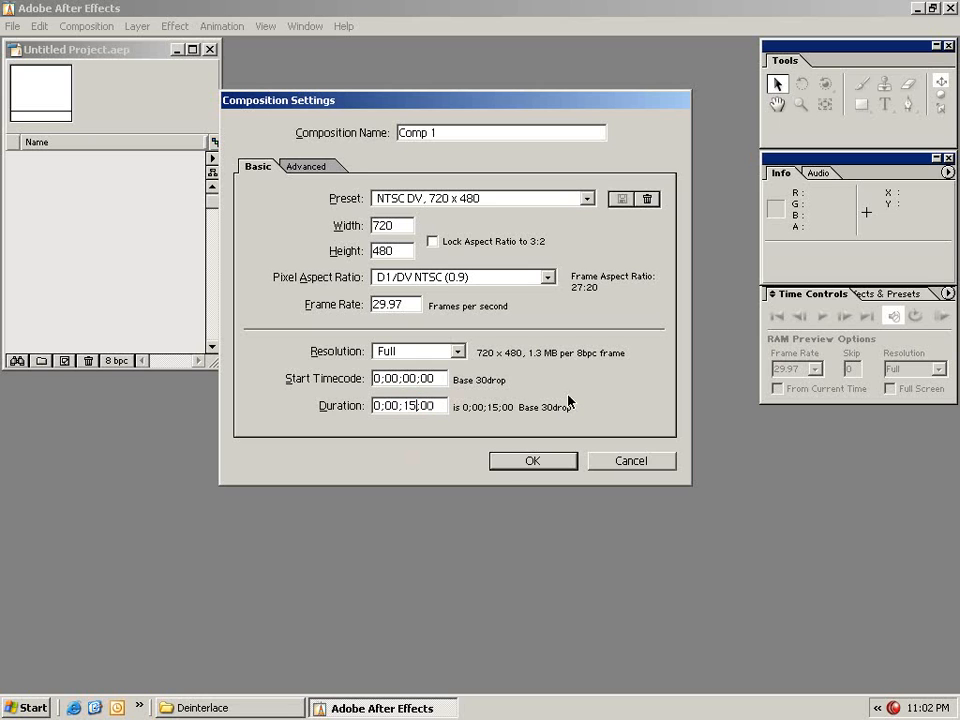
Step: Confirm the settings to create Comp 1 at 720×480, 15 seconds long
click(532, 460)
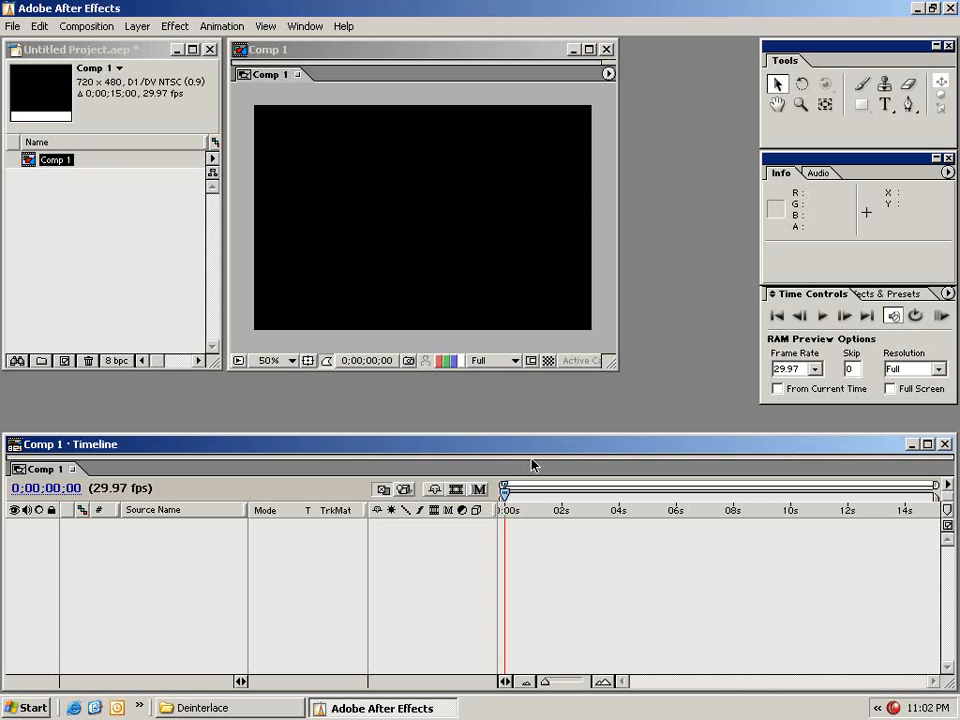
mouse_move(392, 390)
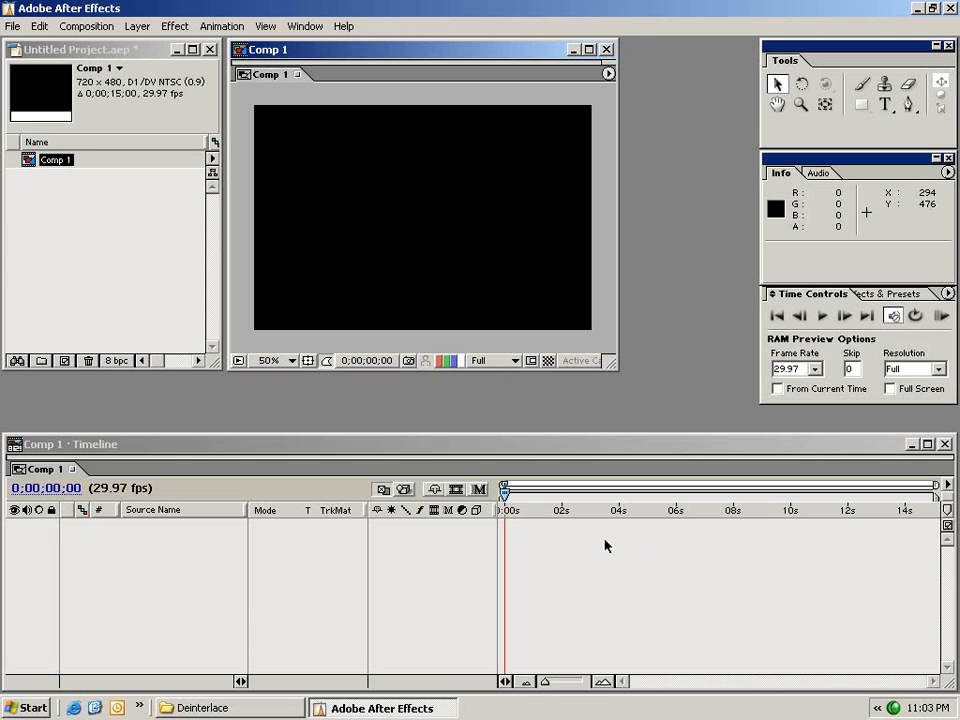
mouse_move(480, 467)
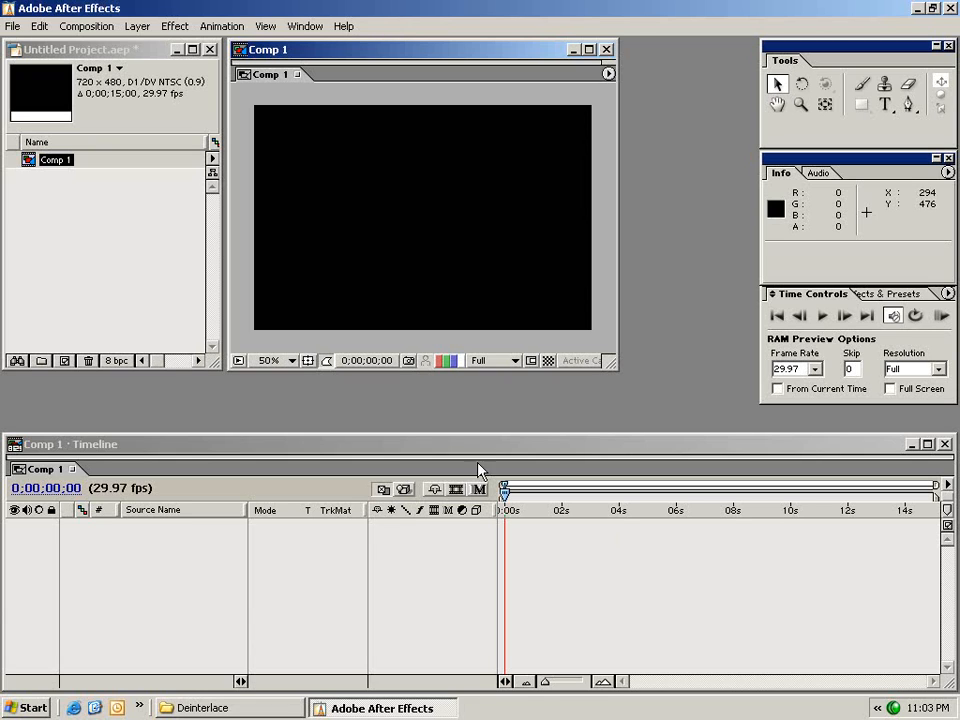
Step: Import the SunSet.mov clip and begin importing FireSmoke.mov
click(13, 26)
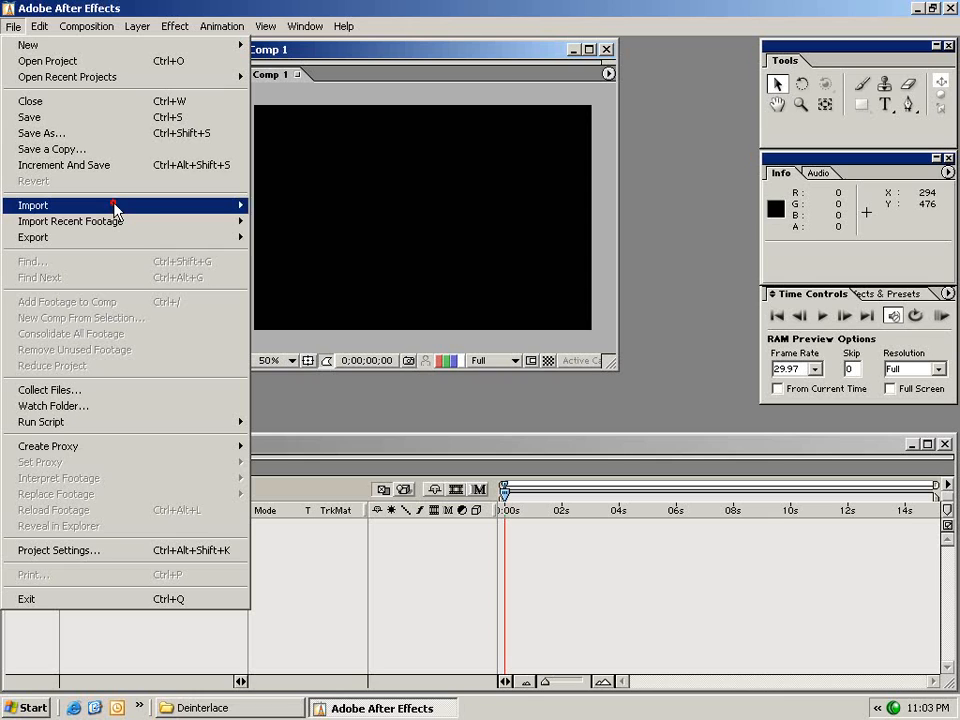
click(32, 205)
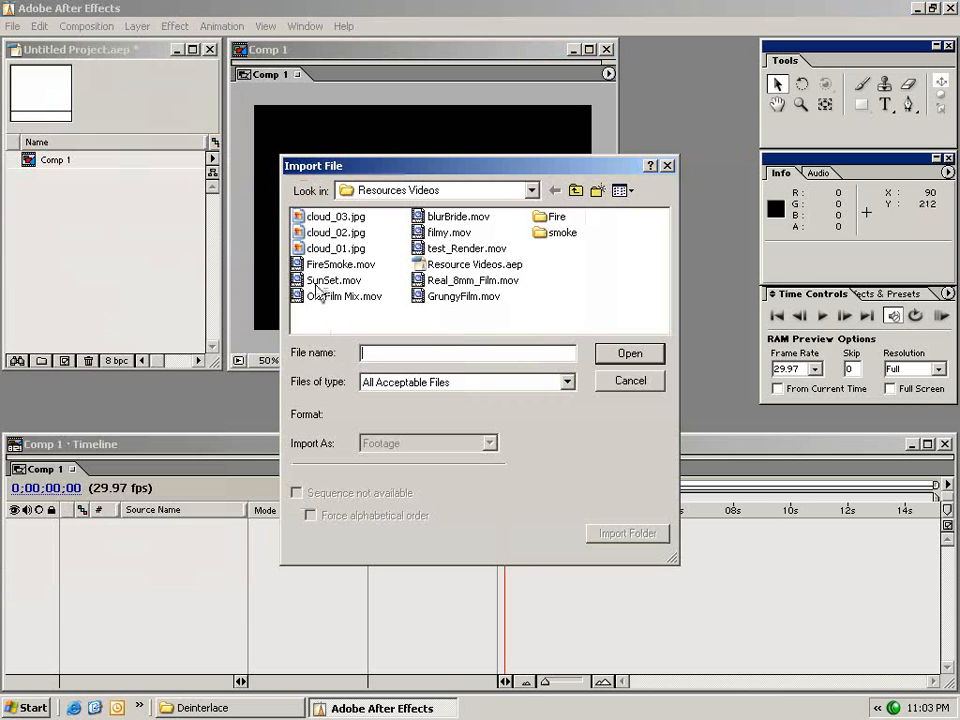
click(334, 280)
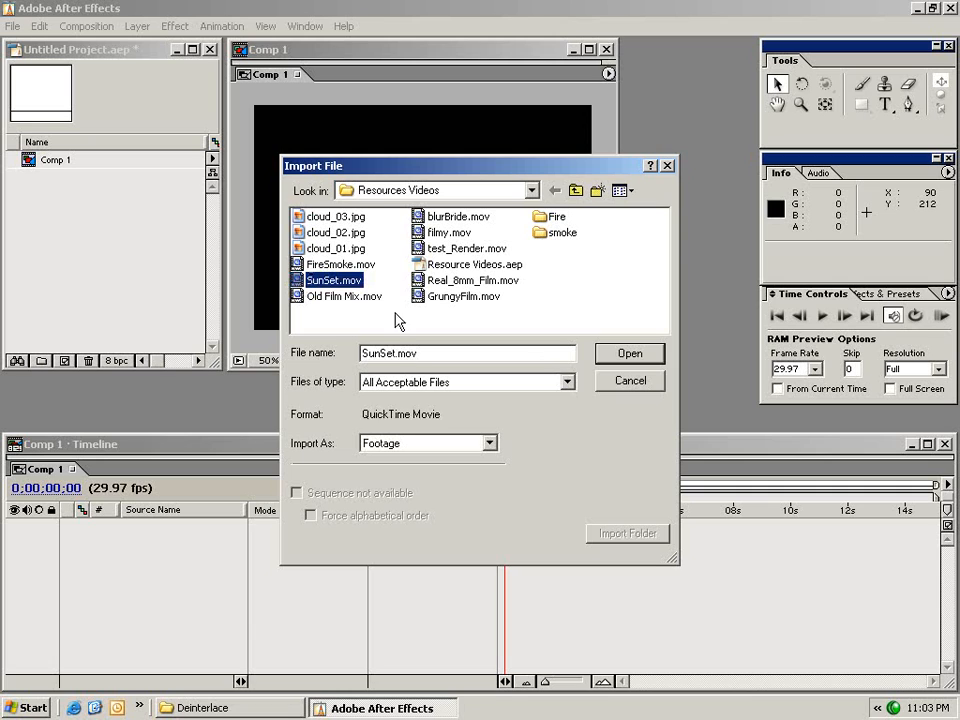
click(629, 353)
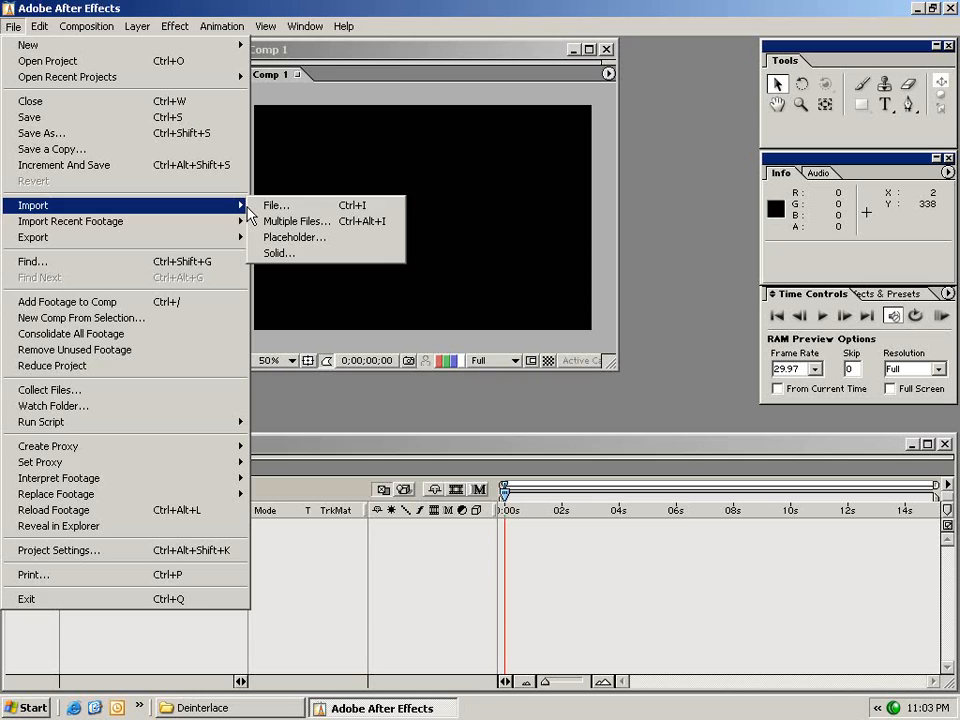
click(275, 205)
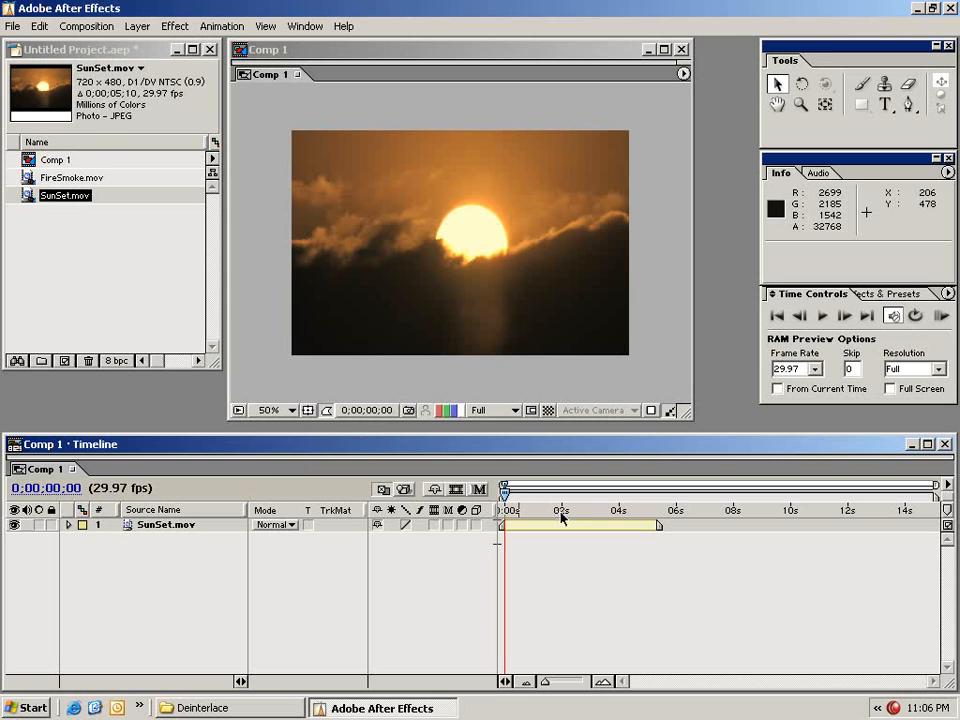
click(165, 524)
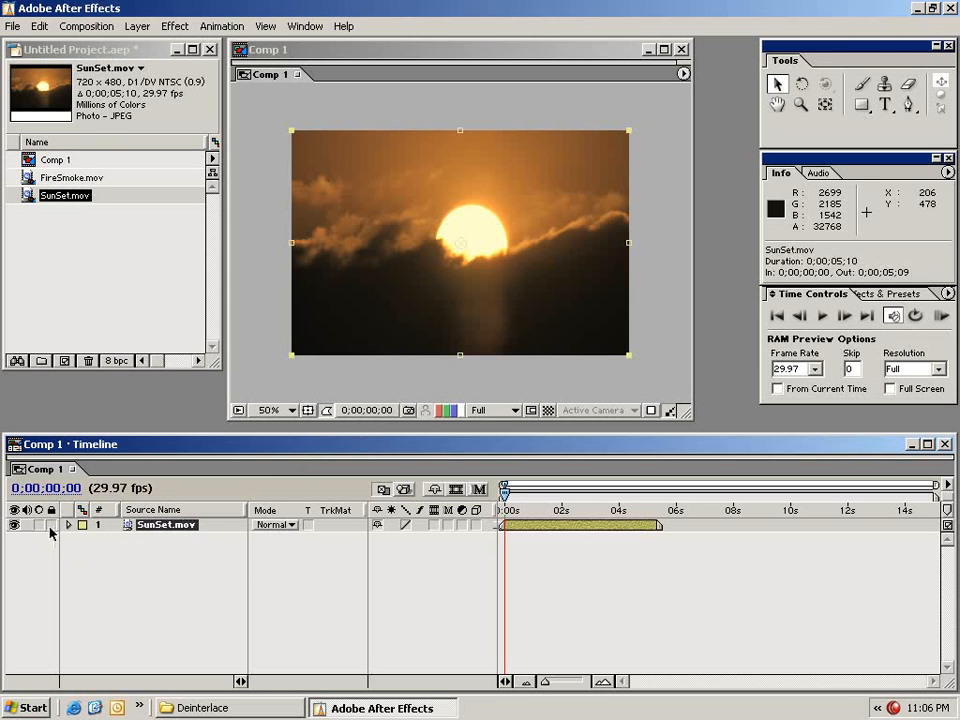
click(14, 525)
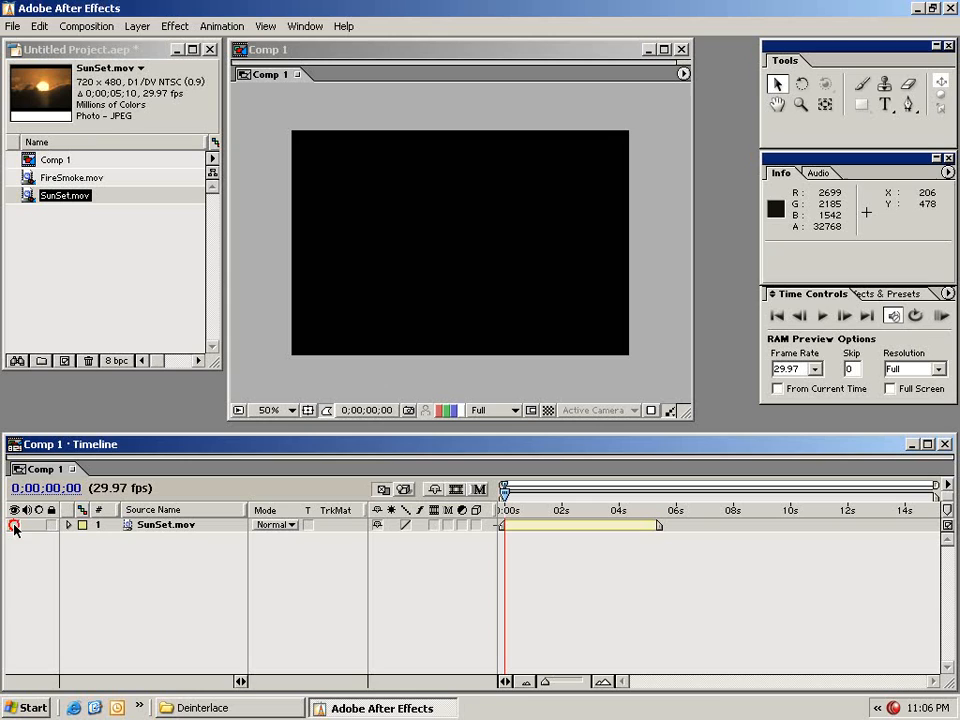
click(14, 524)
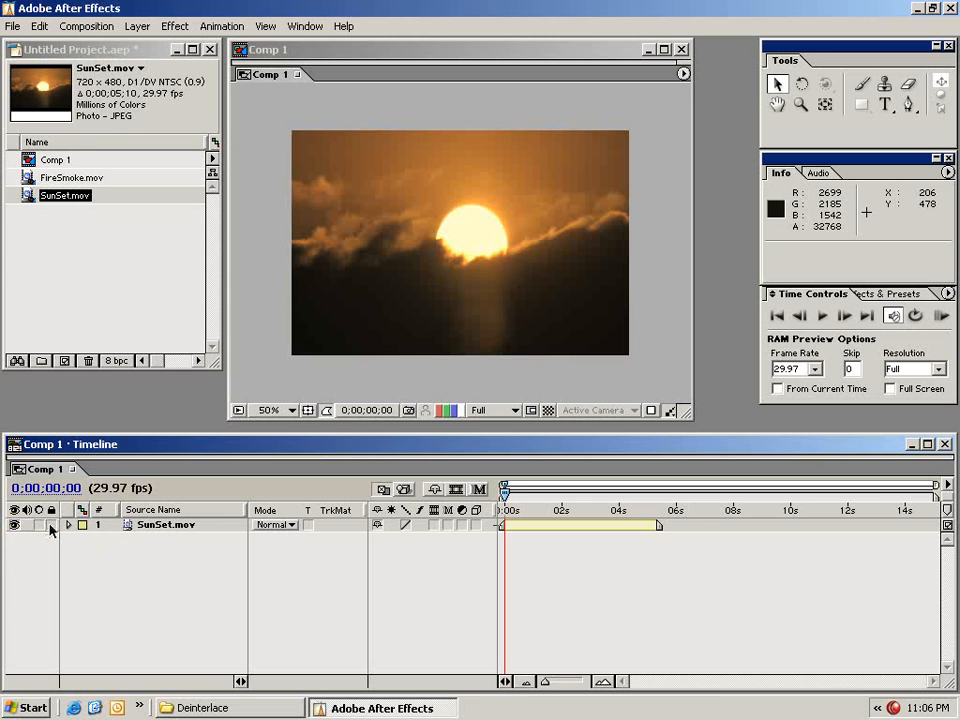
click(166, 525)
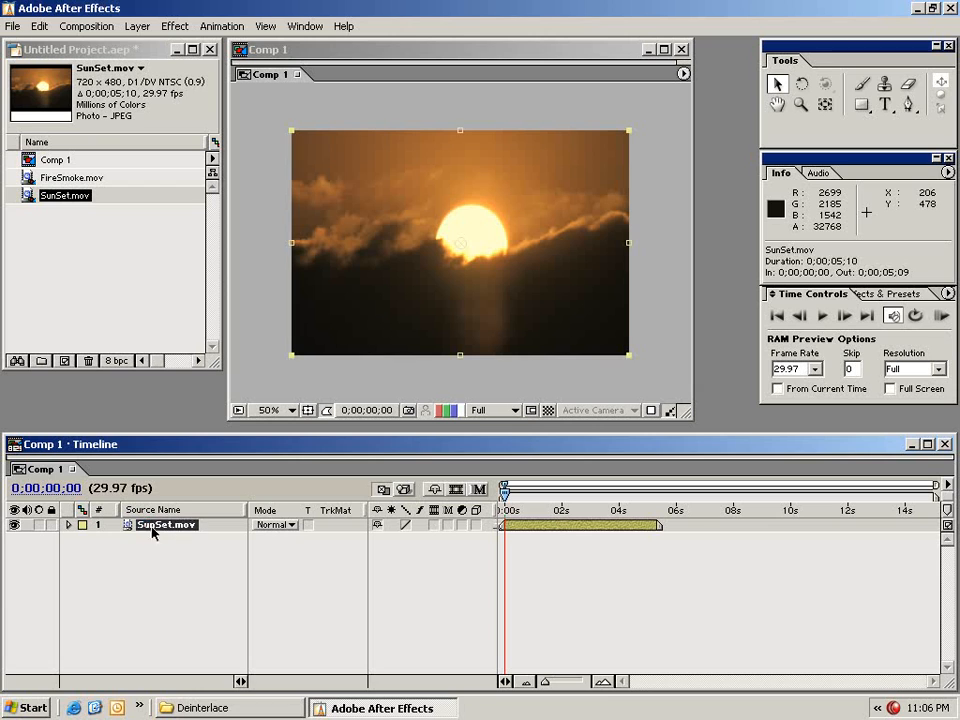
click(275, 524)
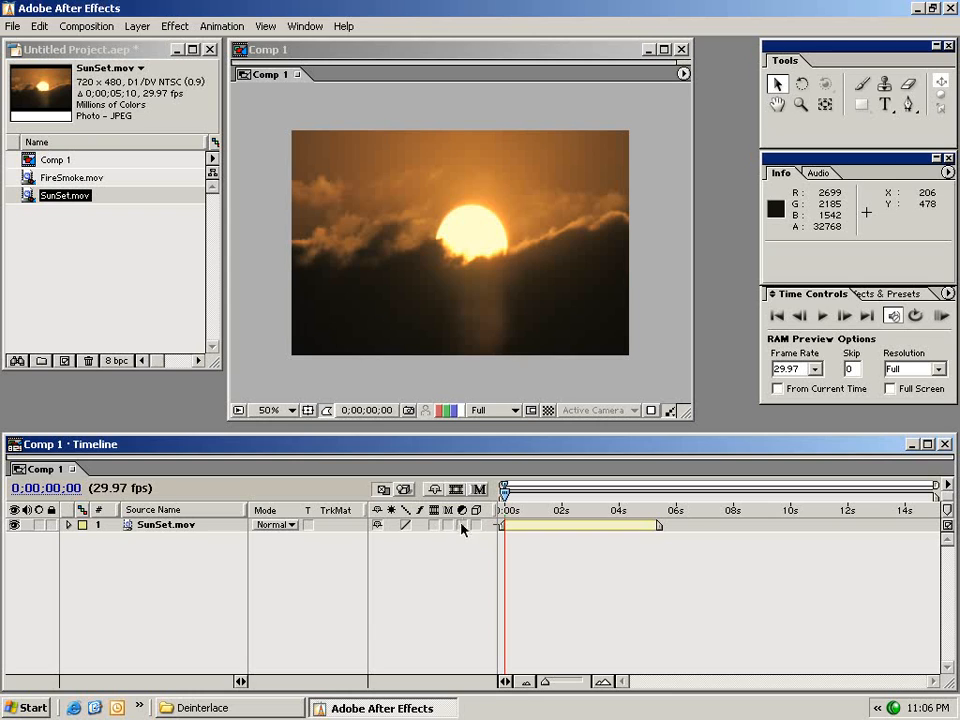
mouse_move(470, 500)
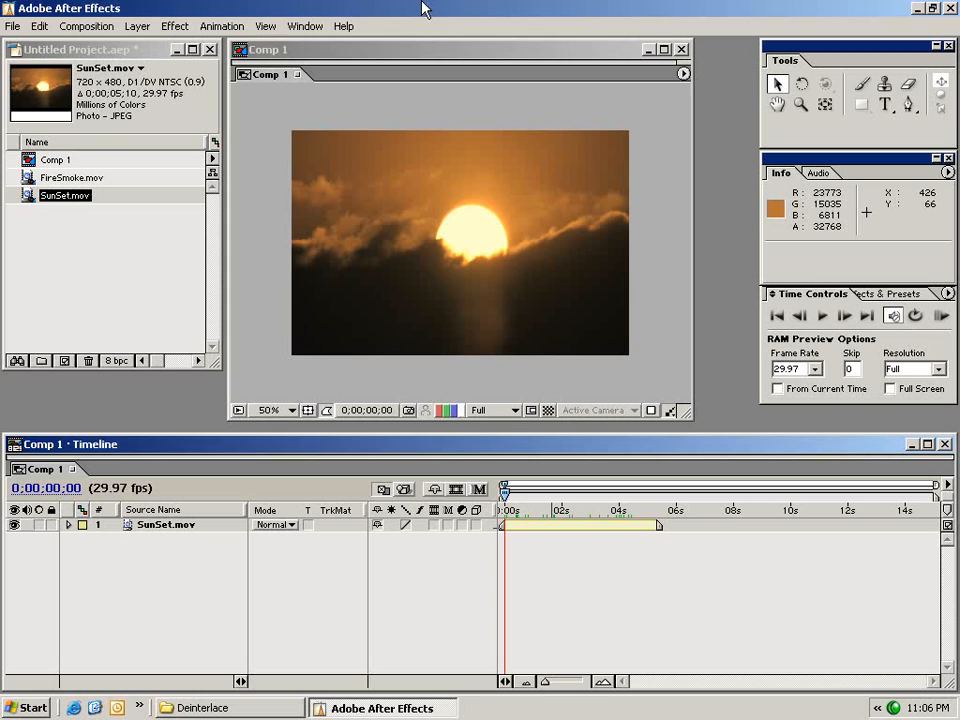
mouse_move(297, 371)
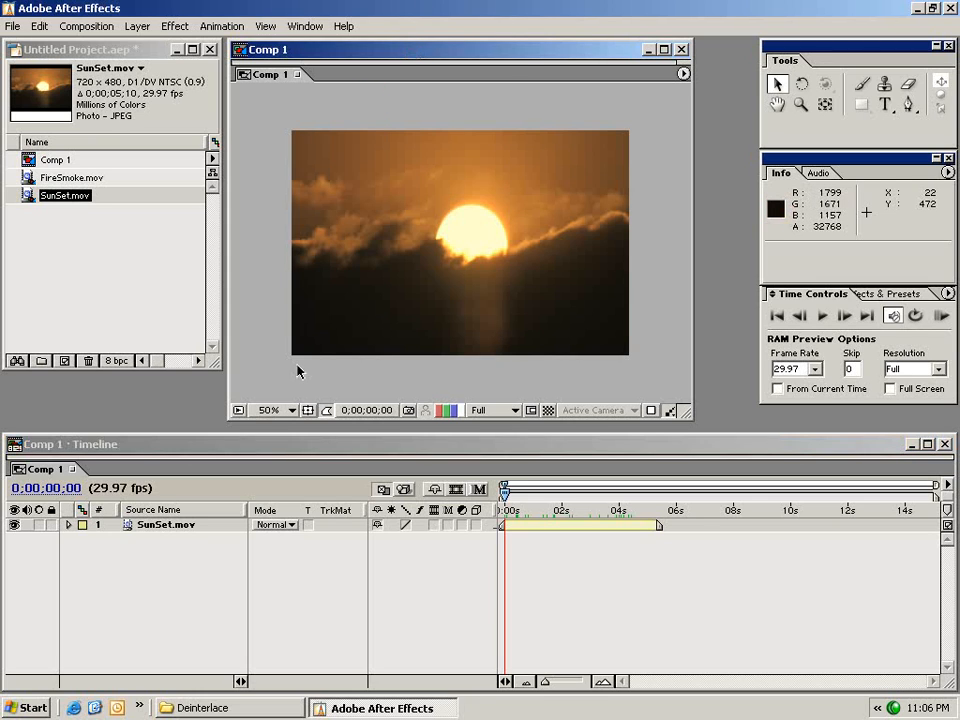
Step: Enlarge the Comp viewer, draw a region of interest over the sunset, then turn it off
click(270, 410)
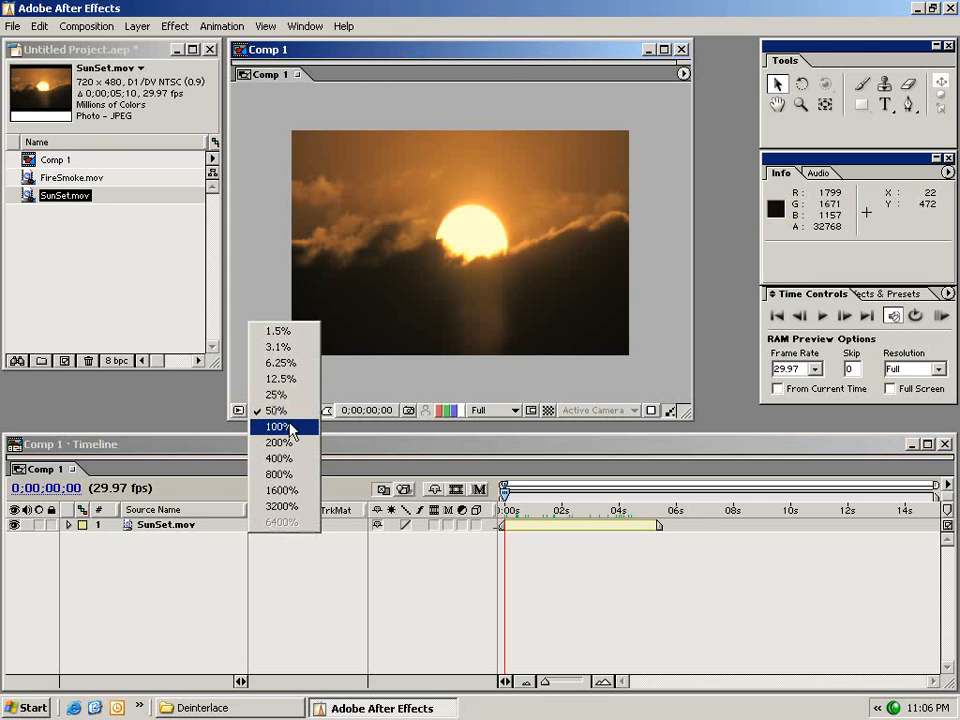
mouse_move(280, 378)
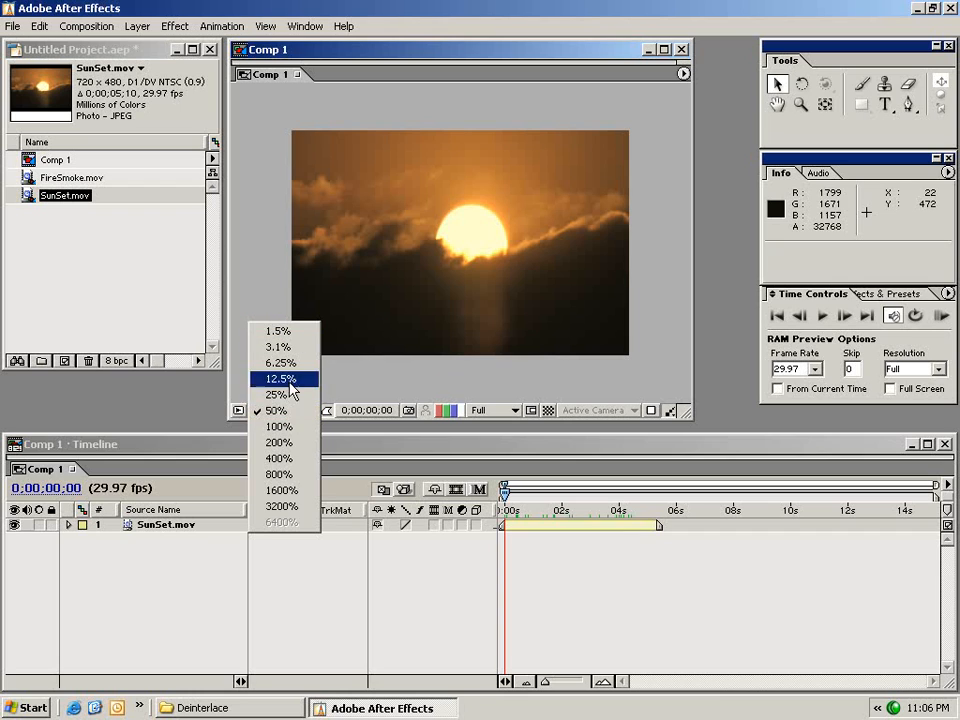
click(276, 410)
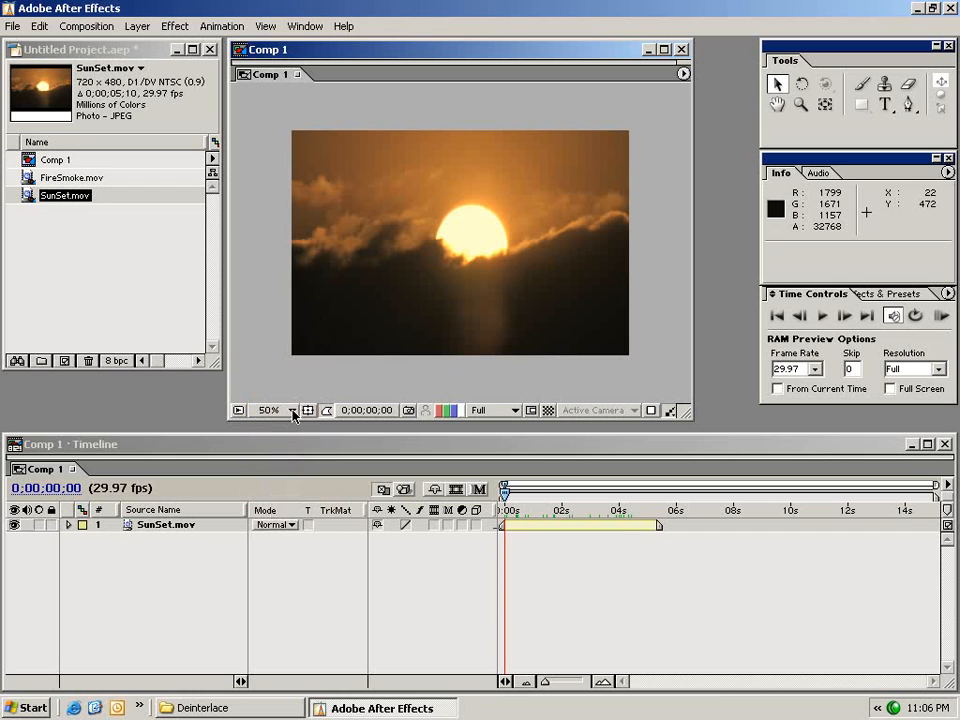
click(308, 410)
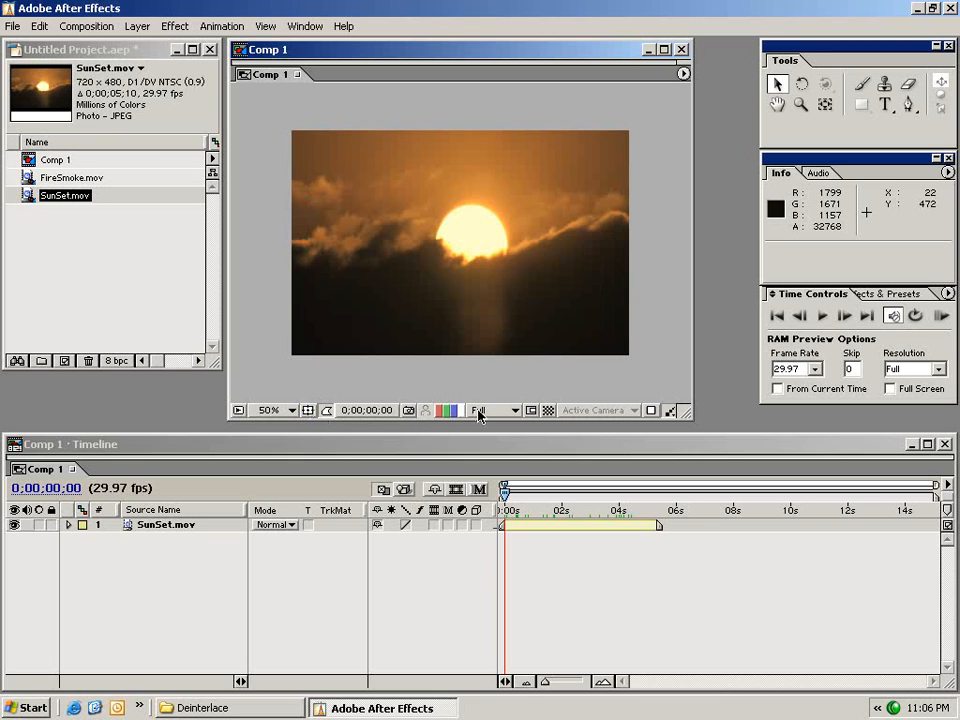
click(494, 410)
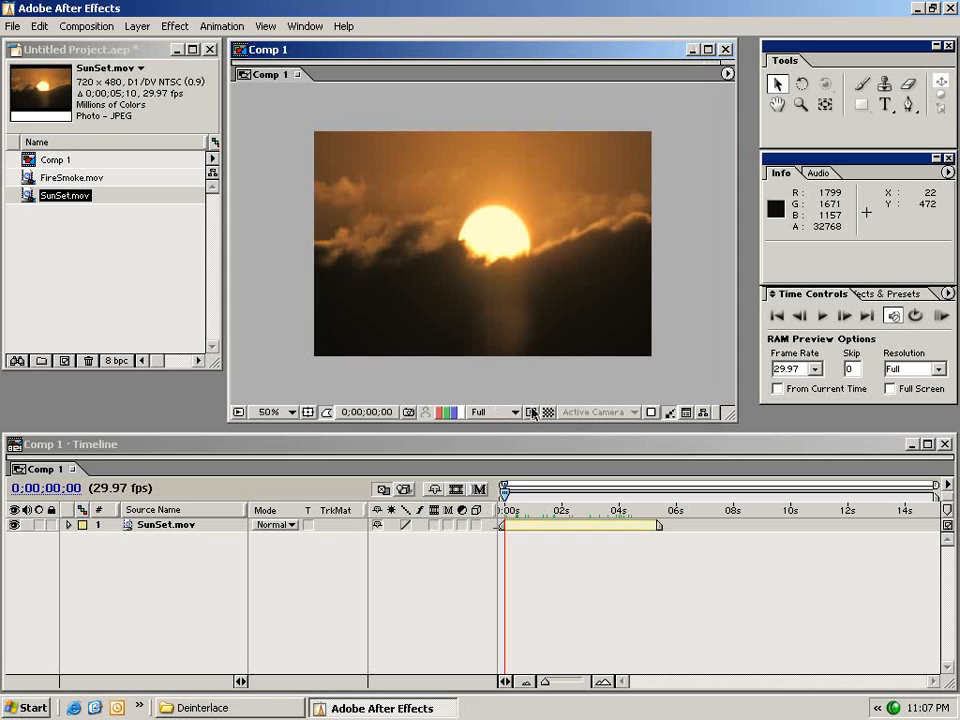
drag(333, 157, 478, 203)
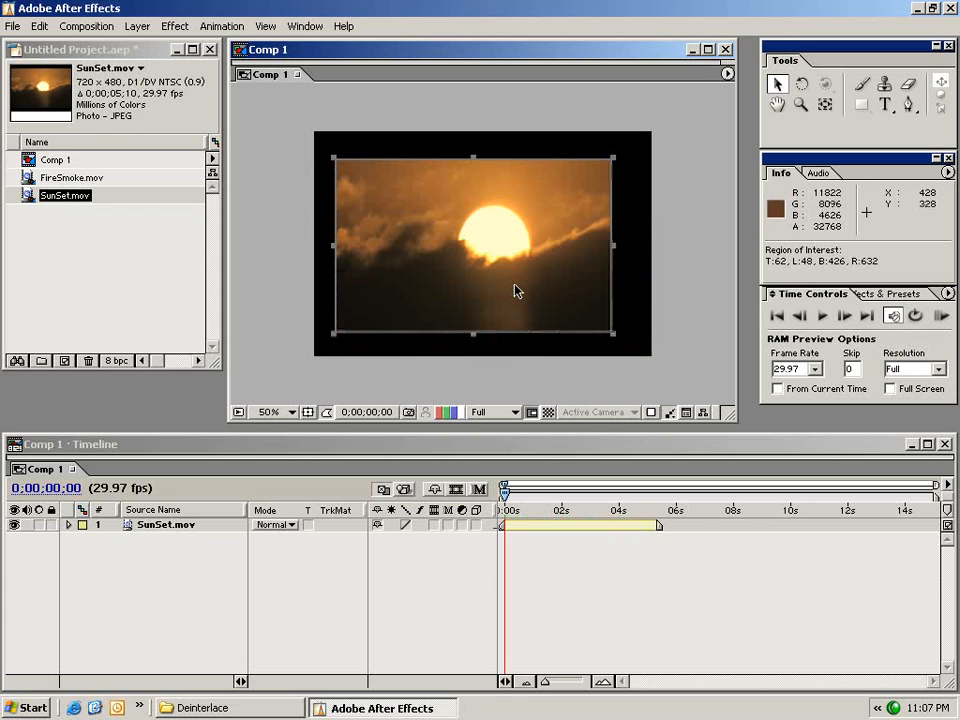
mouse_move(485, 480)
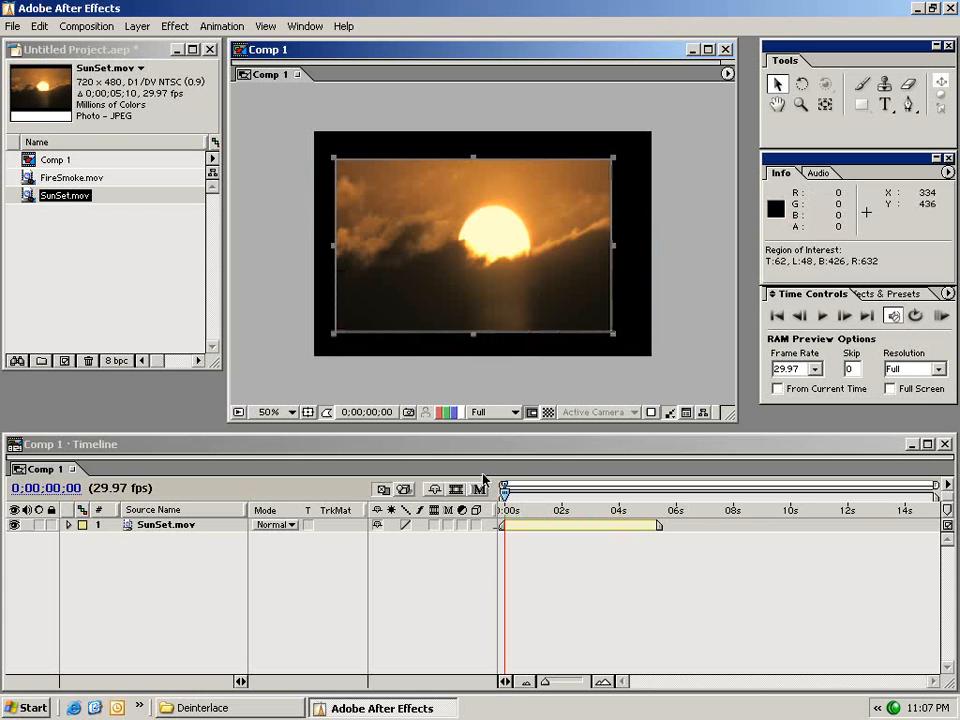
click(532, 412)
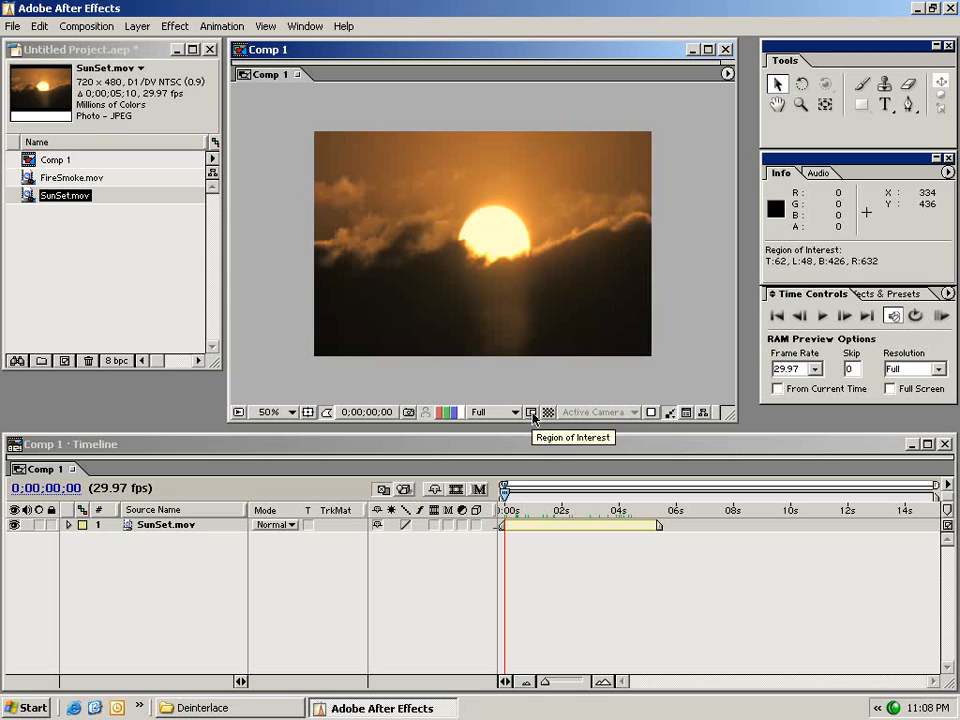
mouse_move(147, 448)
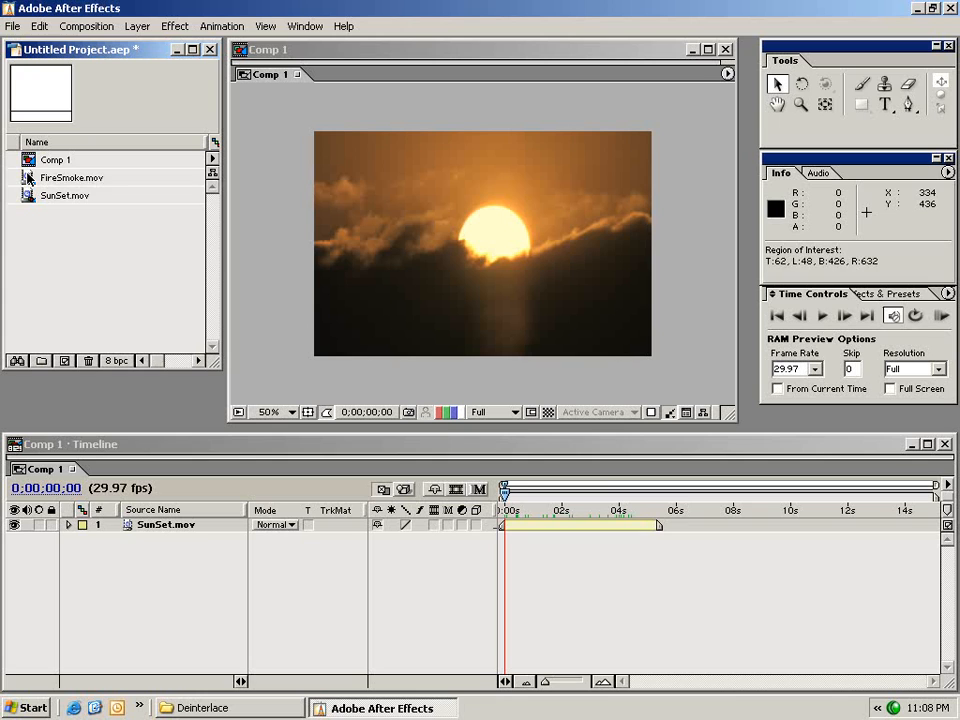
Step: Add FireSmoke.mov to Comp 1 as the top layer above the SunSet layers
drag(71, 177, 575, 525)
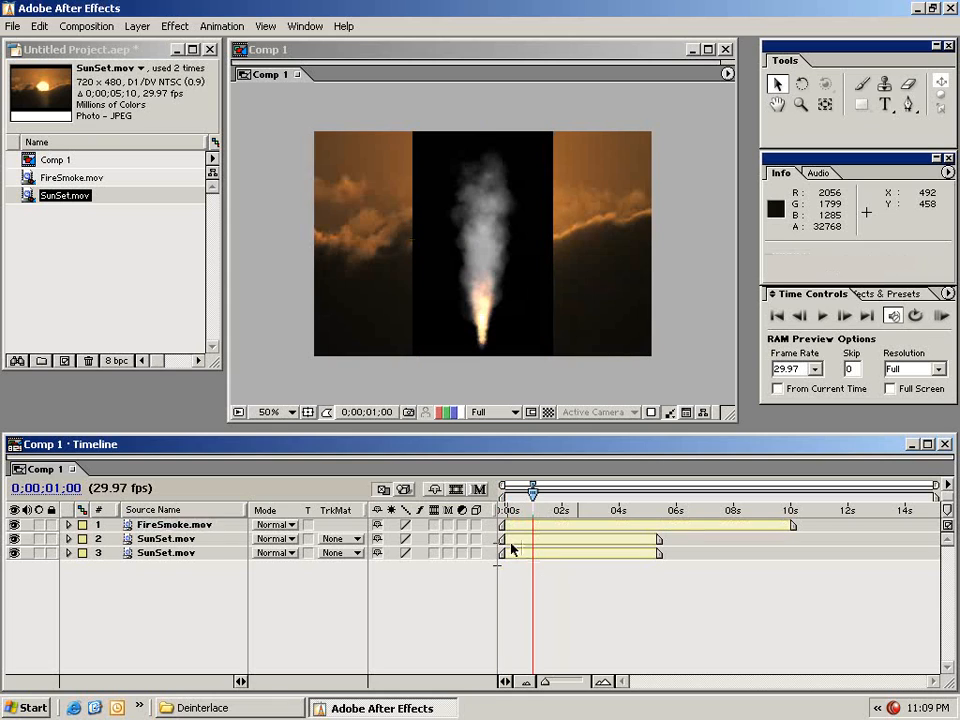
click(166, 538)
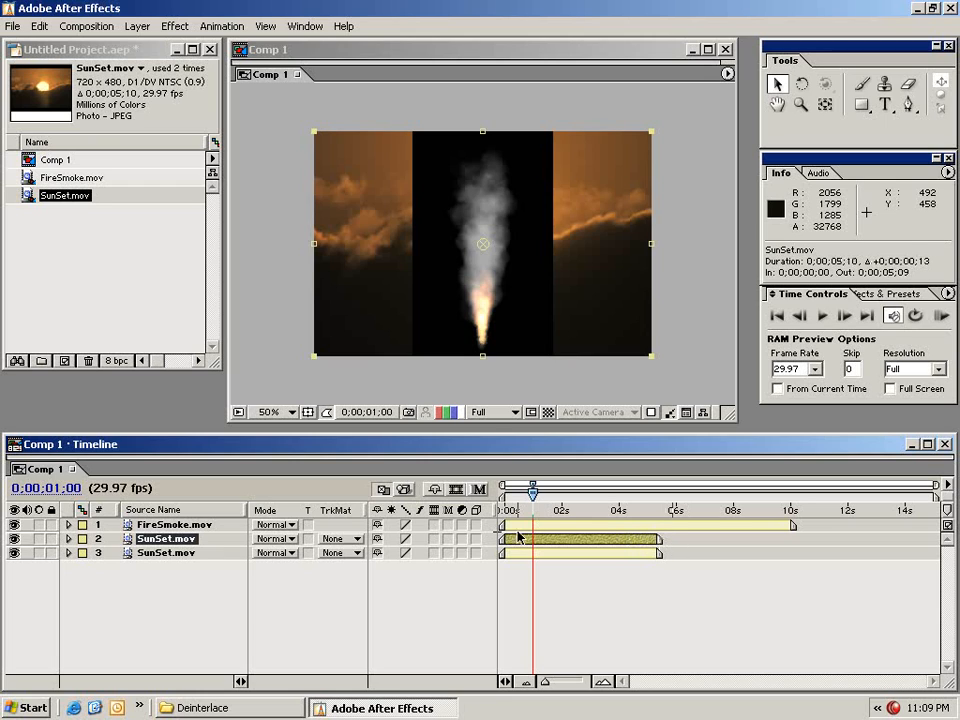
mouse_move(524, 527)
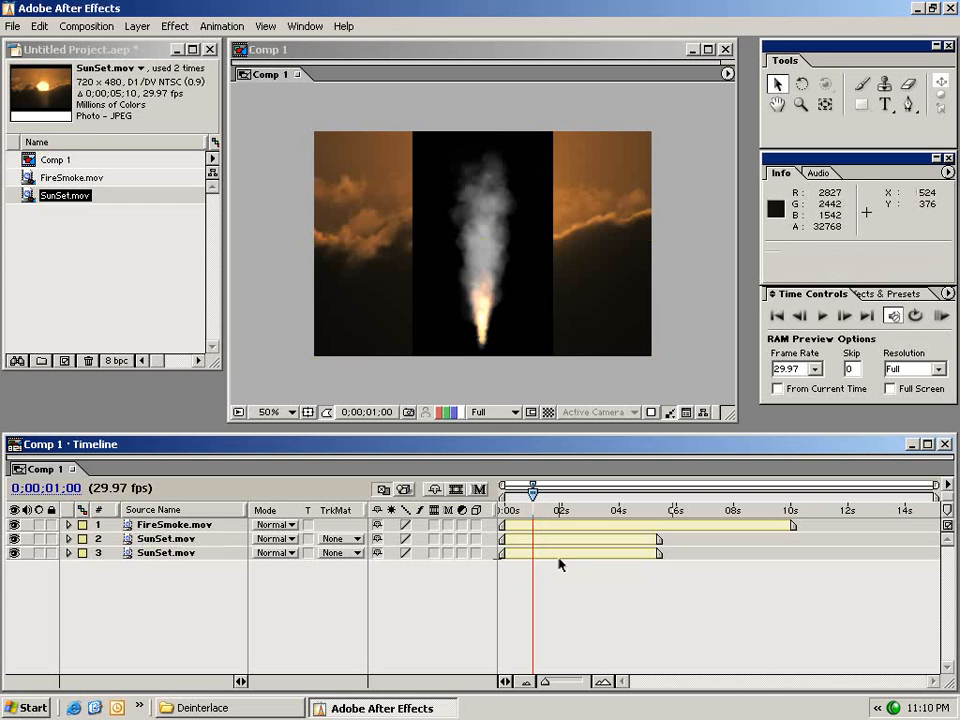
Step: Apply Fast Blur to the FireSmoke layer with Blurriness set to 50
click(175, 524)
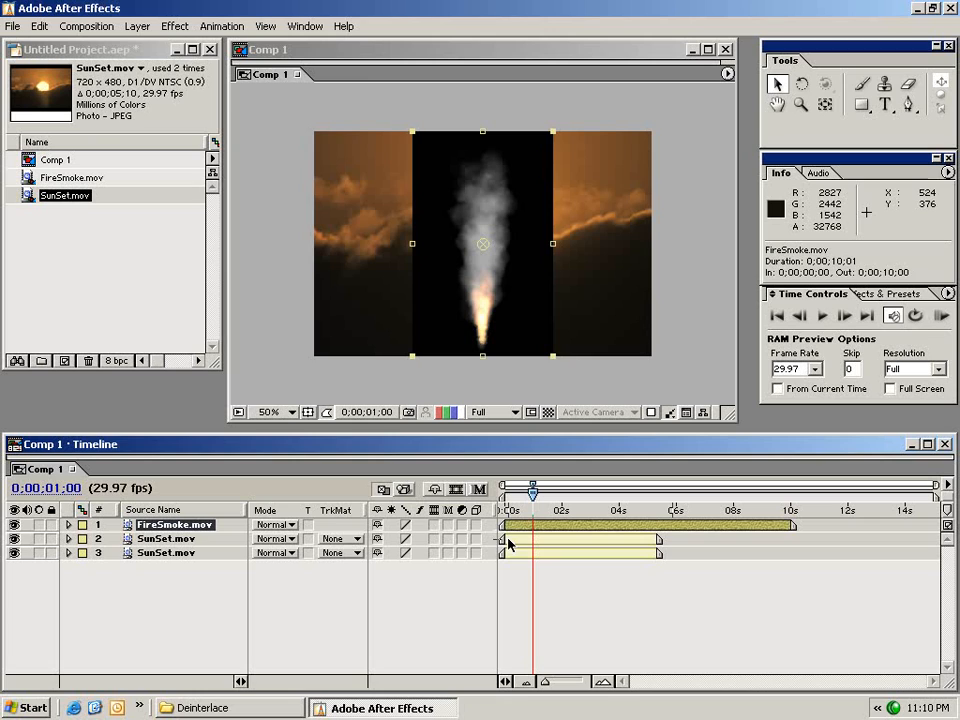
click(174, 25)
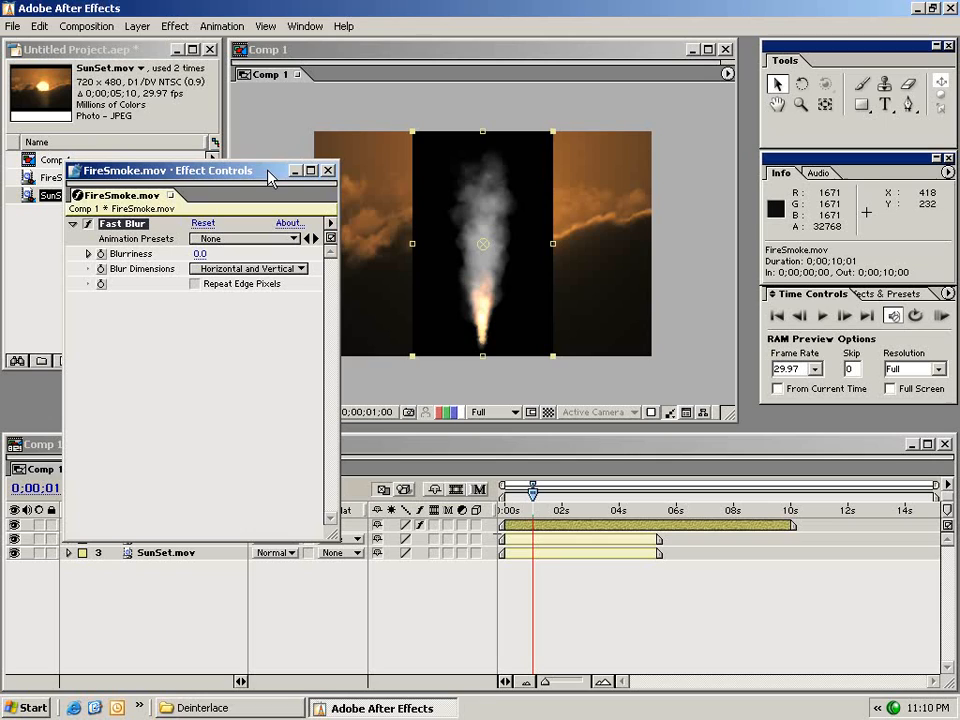
mouse_move(182, 280)
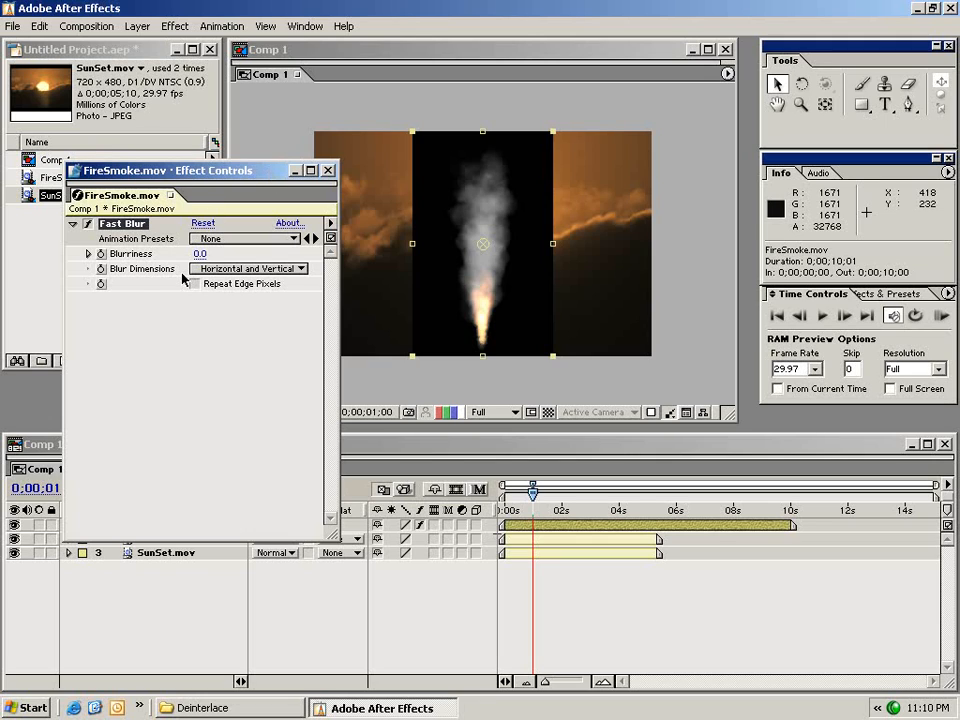
click(200, 253)
text(50)
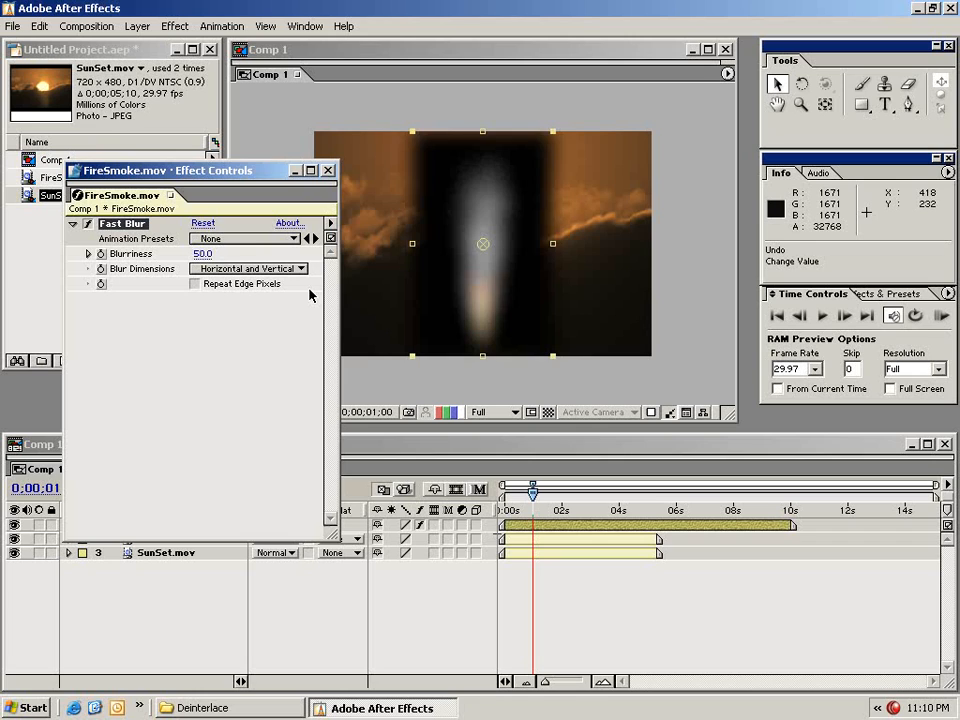
click(327, 169)
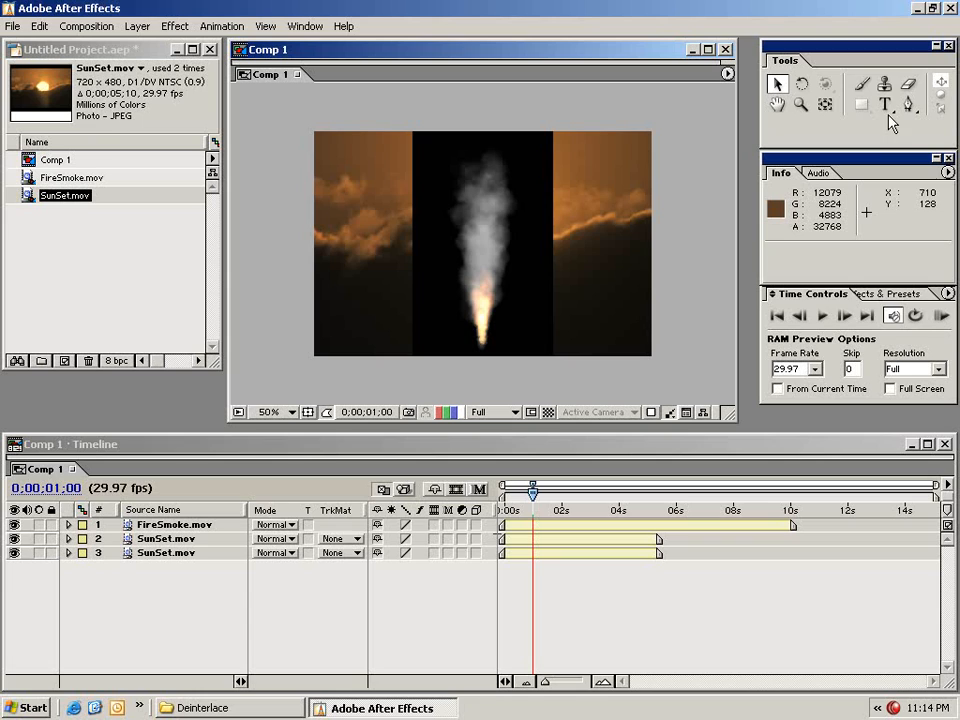
Step: Type a 'test' text layer, move it lower over the smoke and enlarge it
click(884, 104)
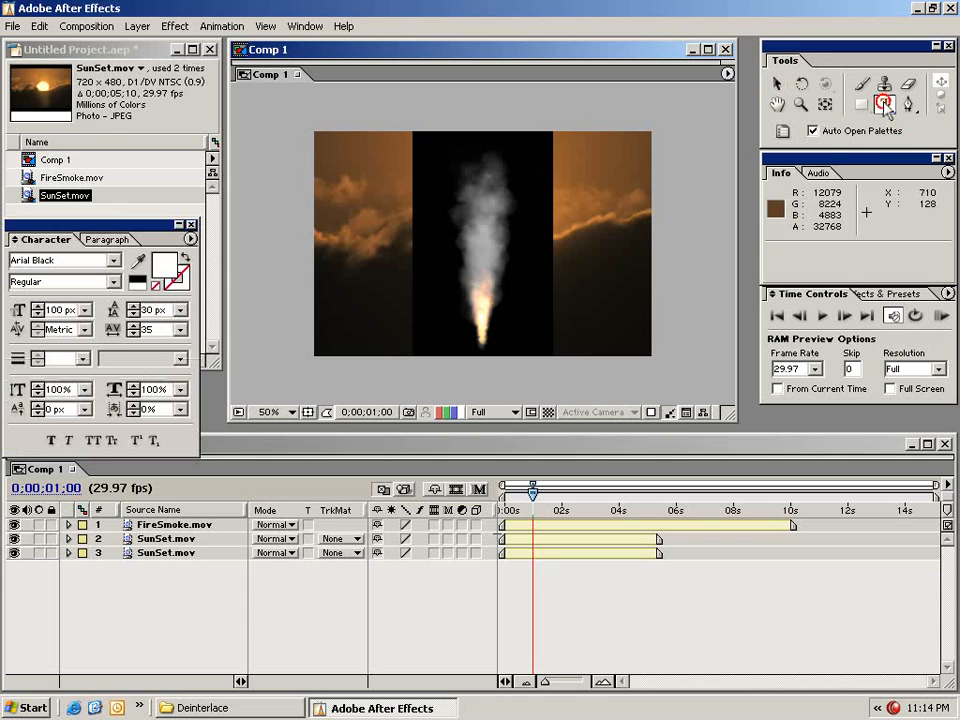
click(885, 104)
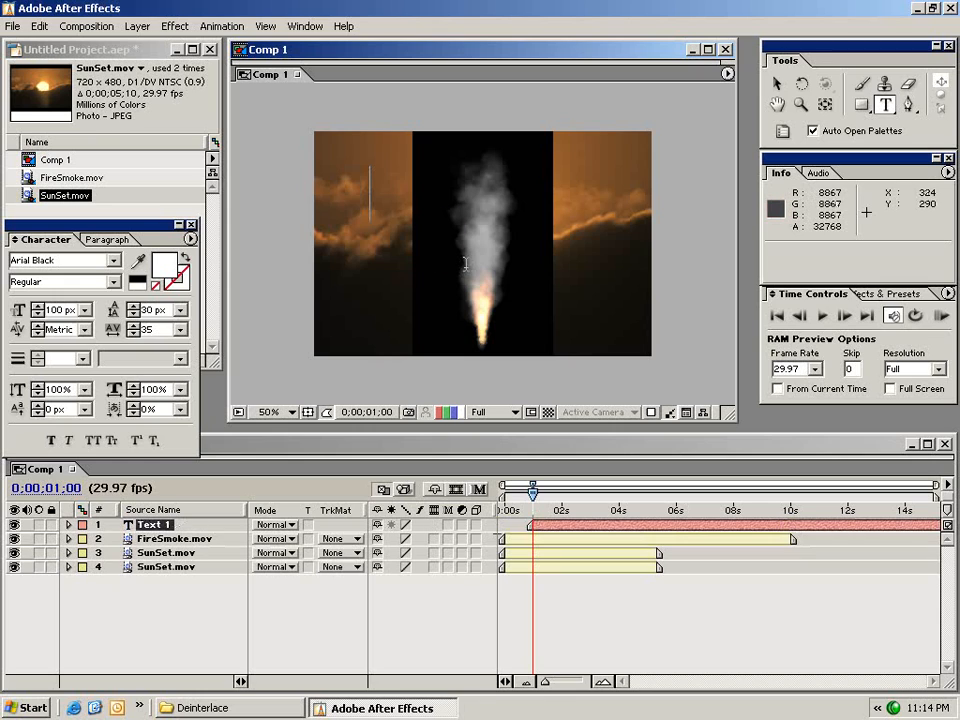
text(t)
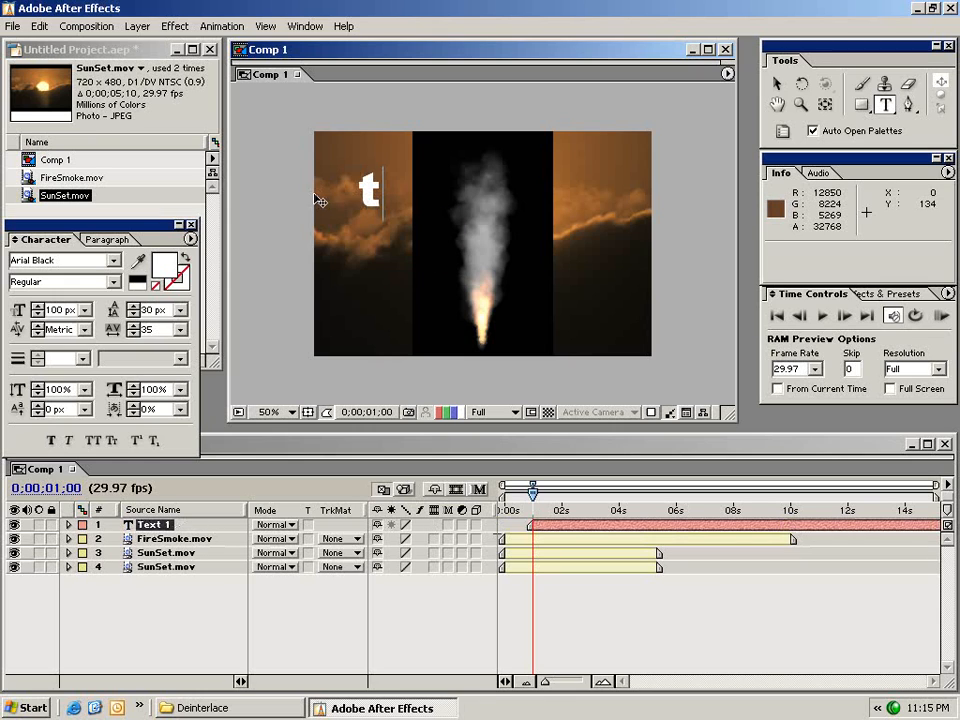
text(est)
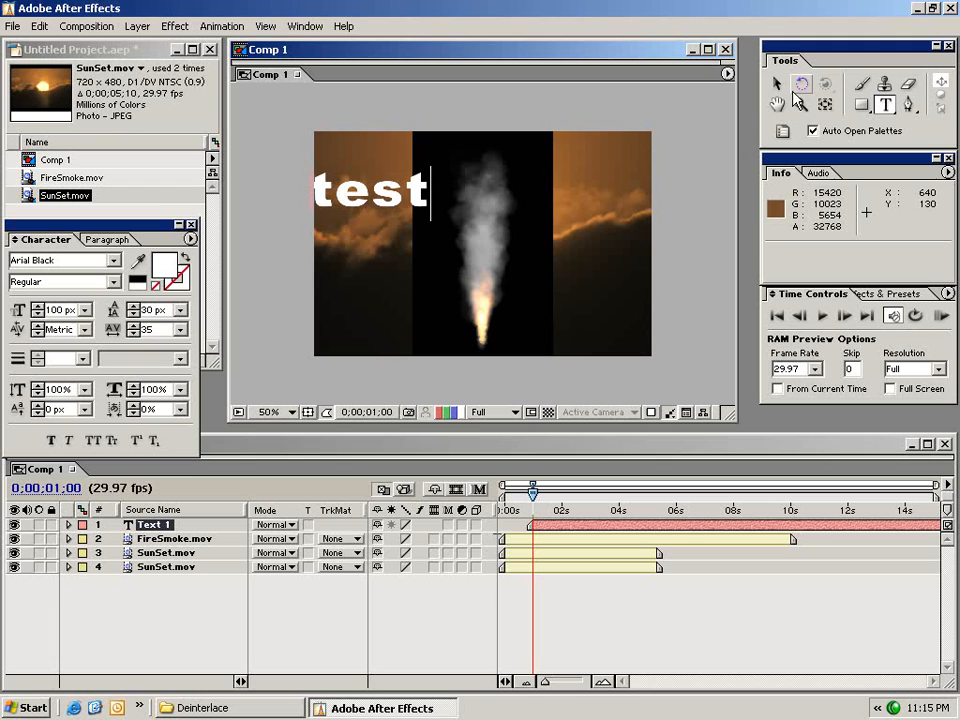
mouse_move(777, 85)
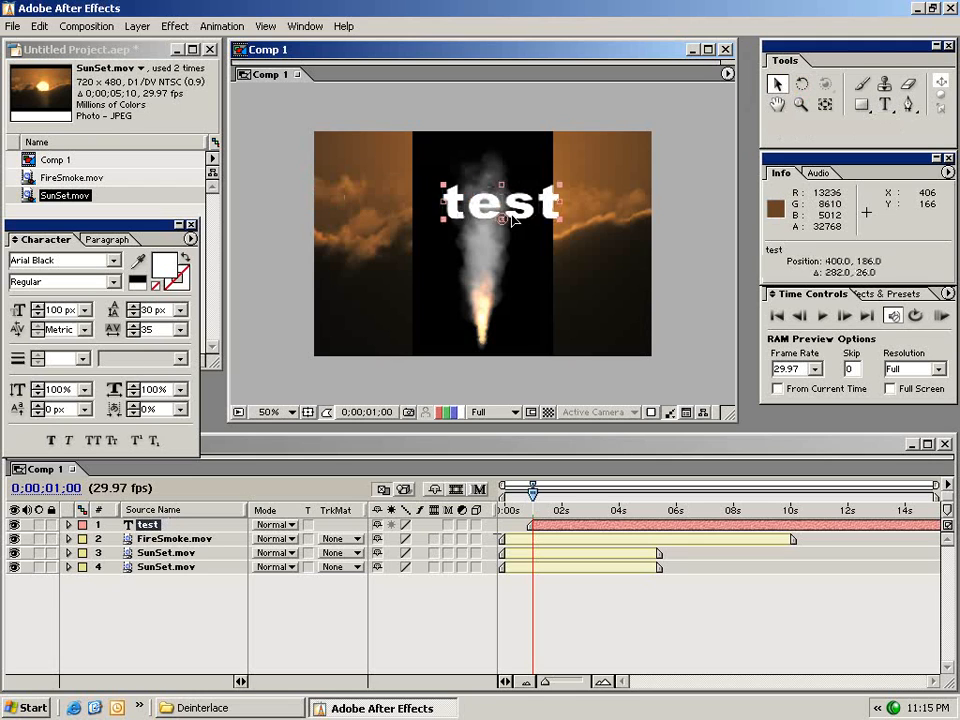
drag(503, 203, 440, 243)
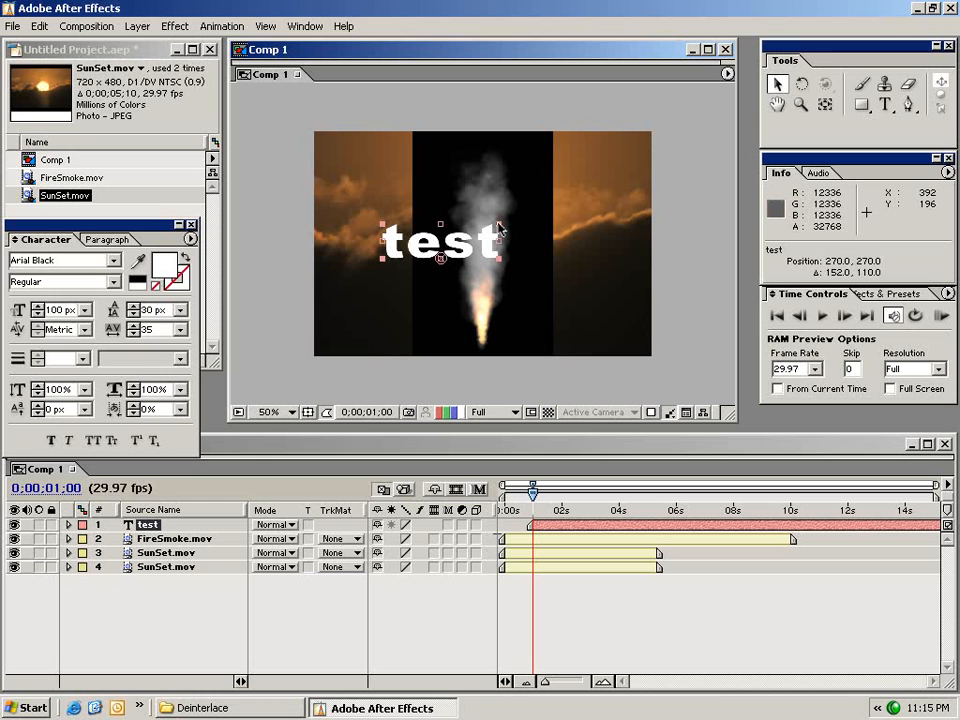
drag(500, 228, 508, 222)
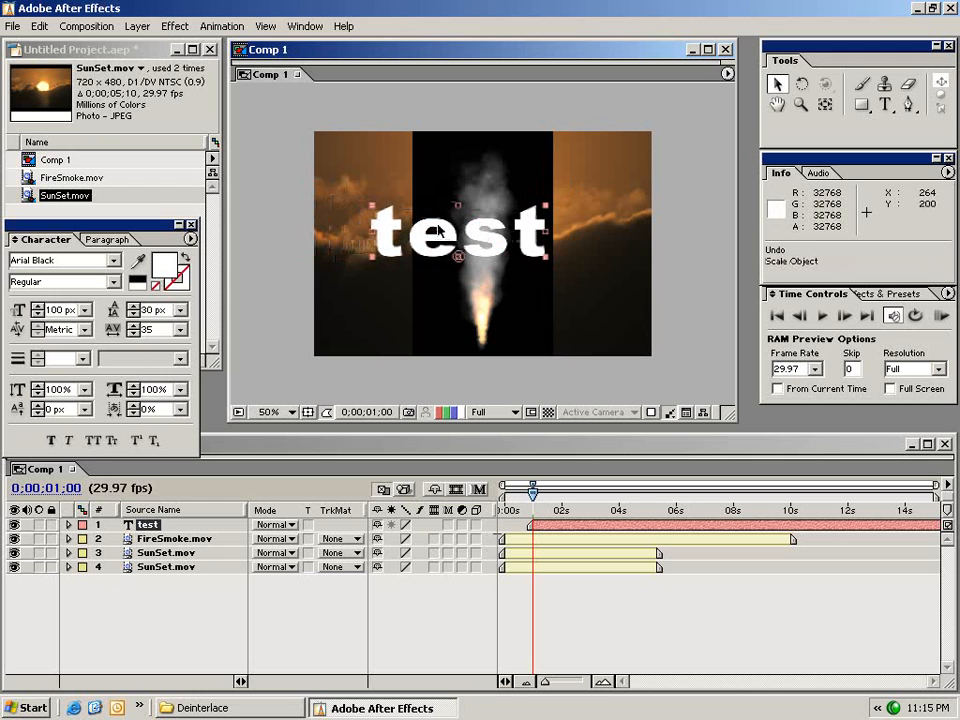
click(269, 412)
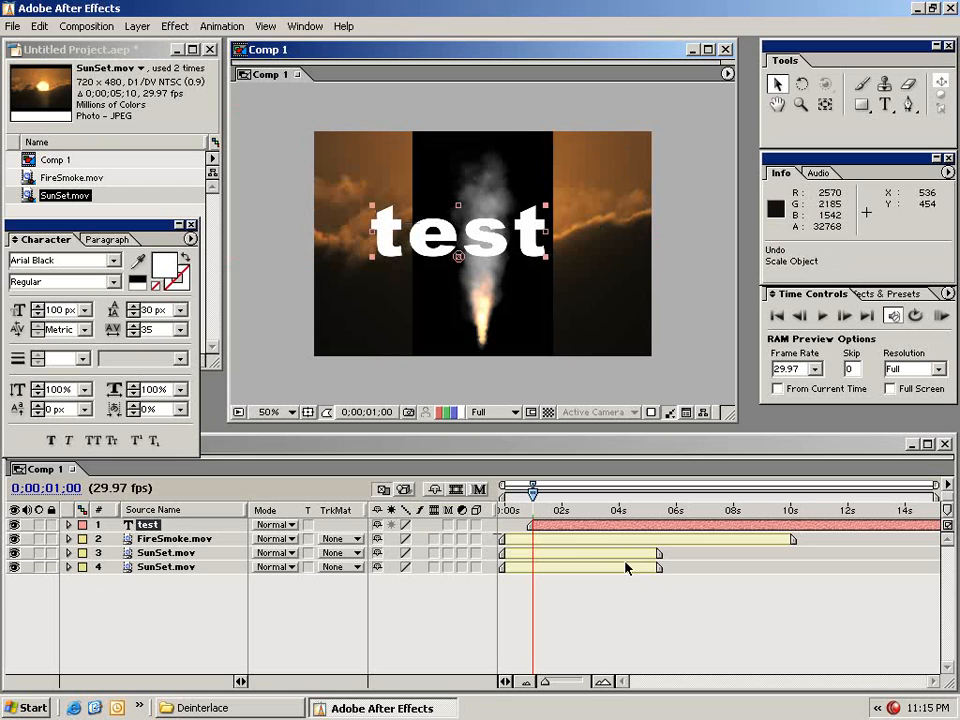
mouse_move(560, 622)
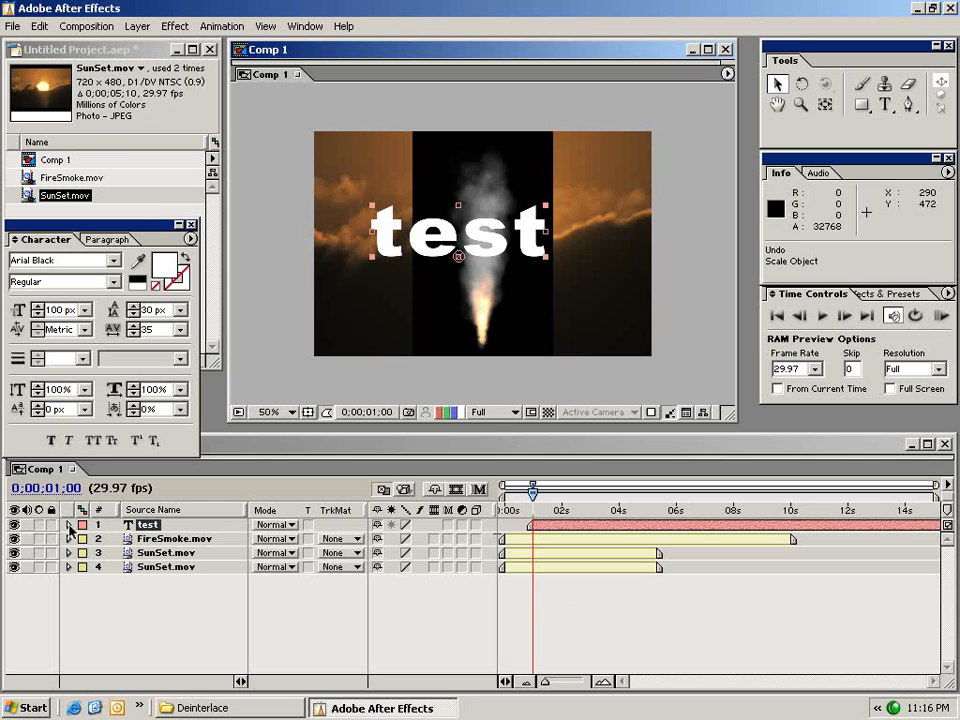
mouse_move(155, 528)
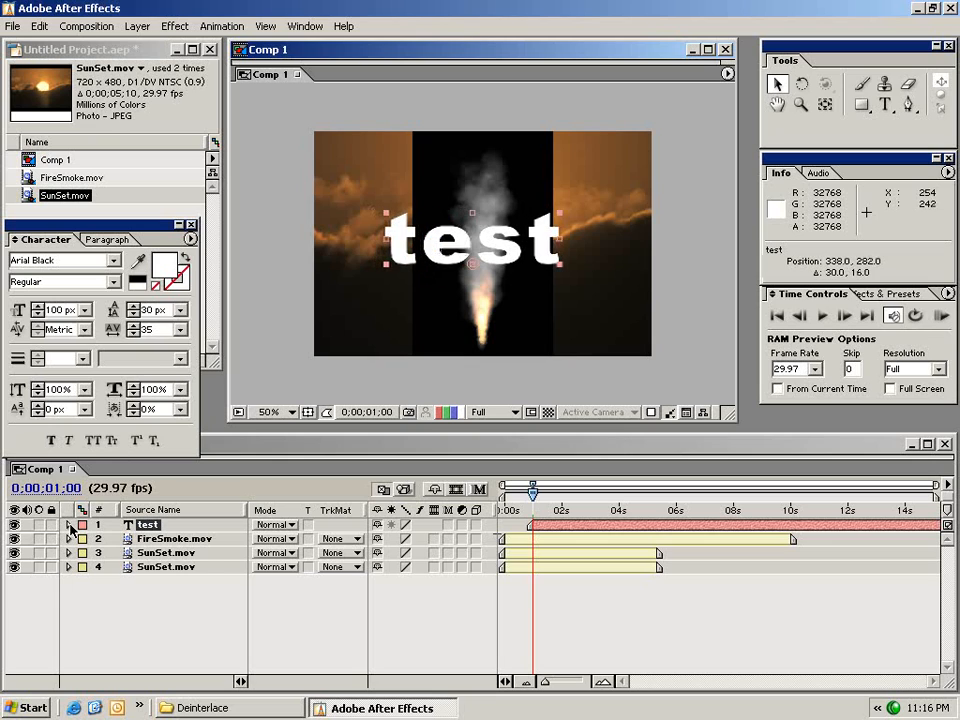
Step: Expand the test text layer to show its Transform properties
click(68, 525)
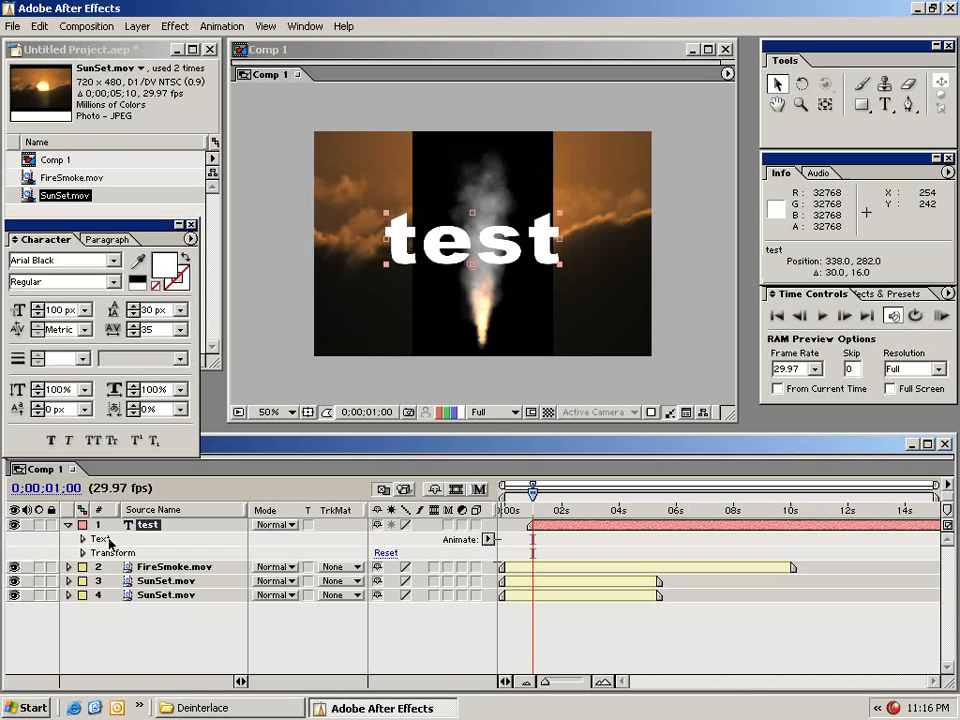
mouse_move(135, 555)
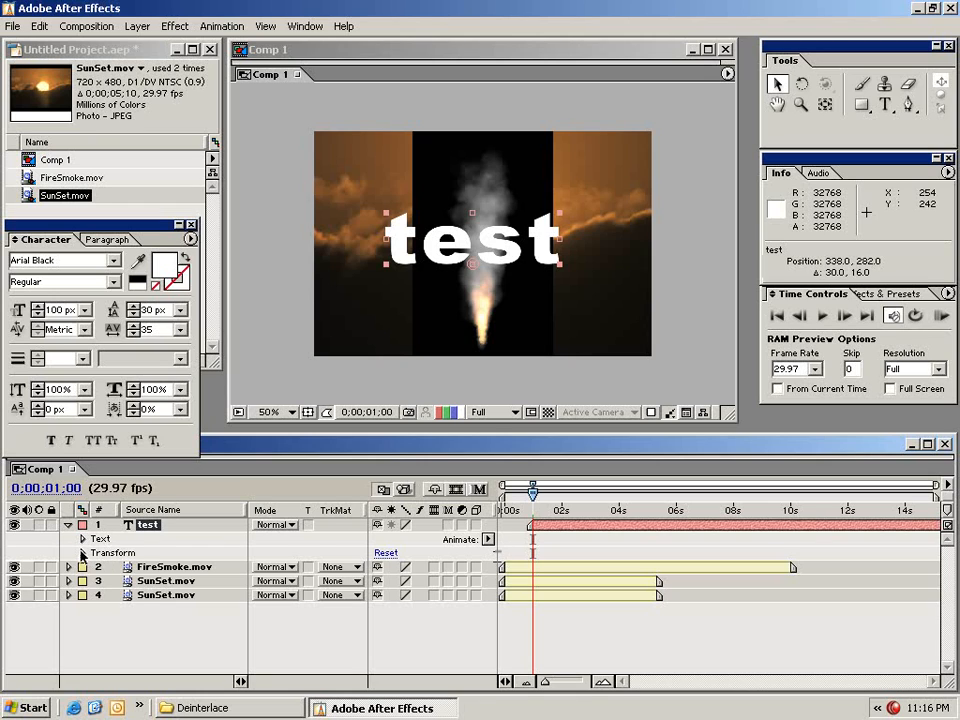
click(82, 552)
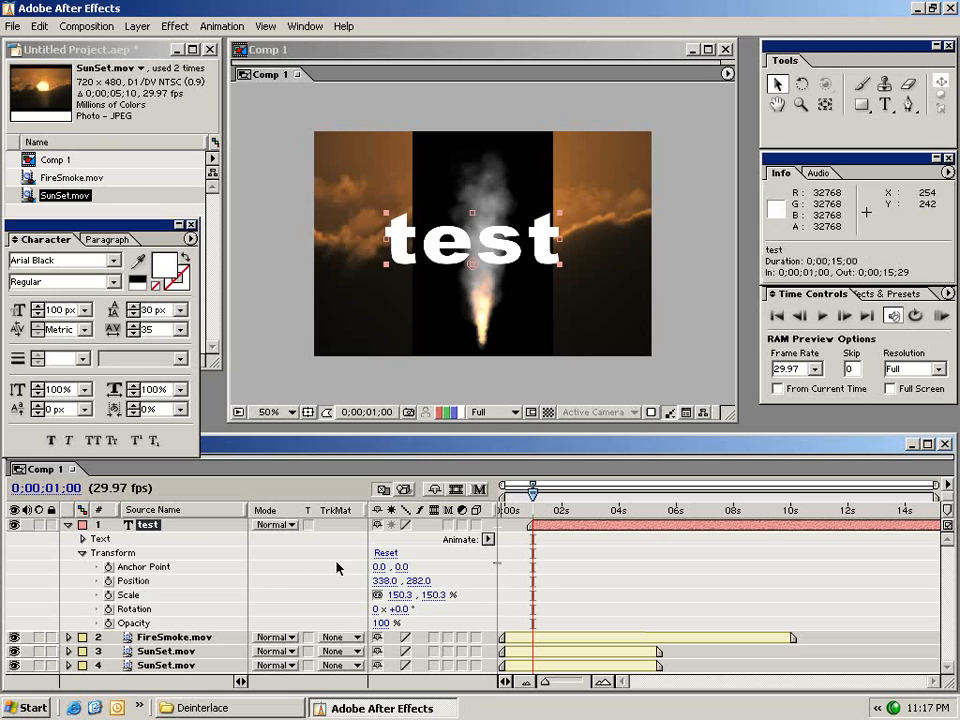
mouse_move(432, 611)
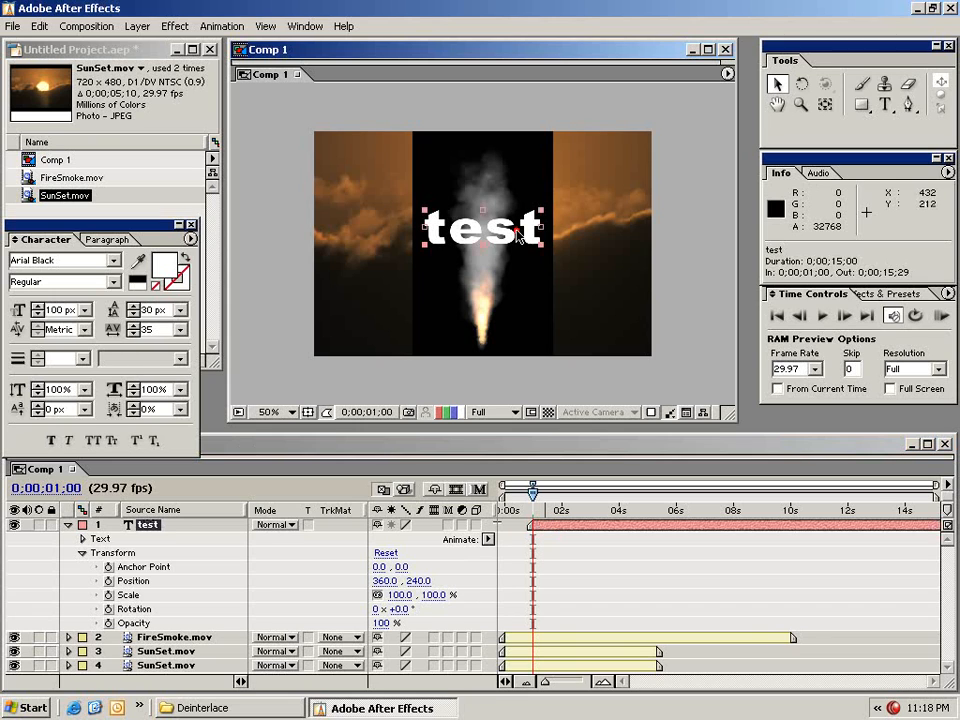
Step: Move the test text off-screen left and set a Position keyframe at 1 second
drag(483, 228, 270, 232)
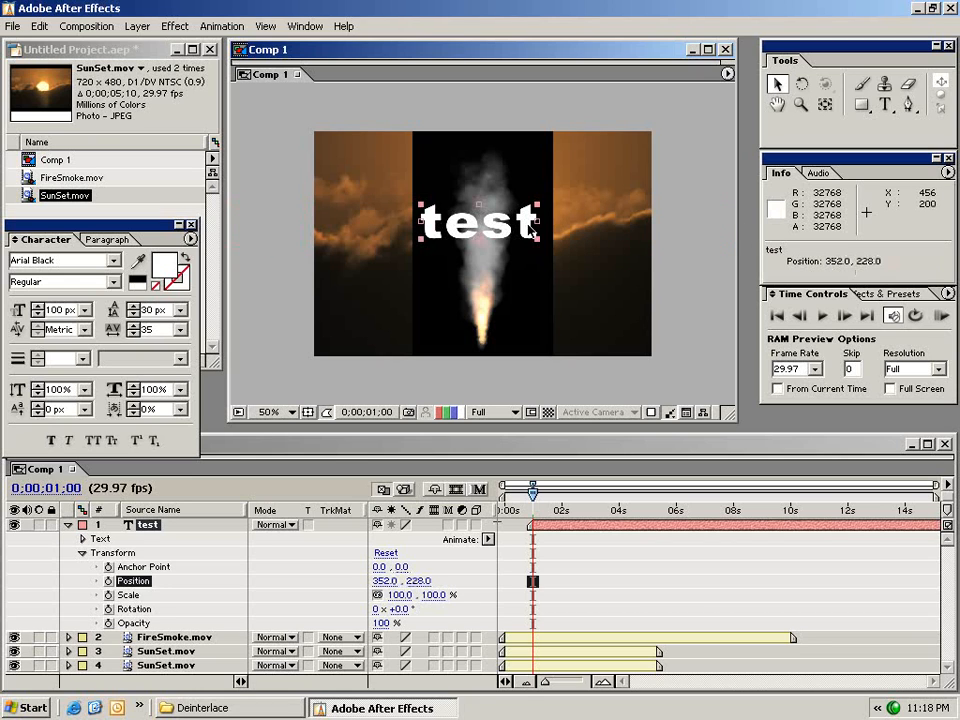
drag(480, 222, 350, 222)
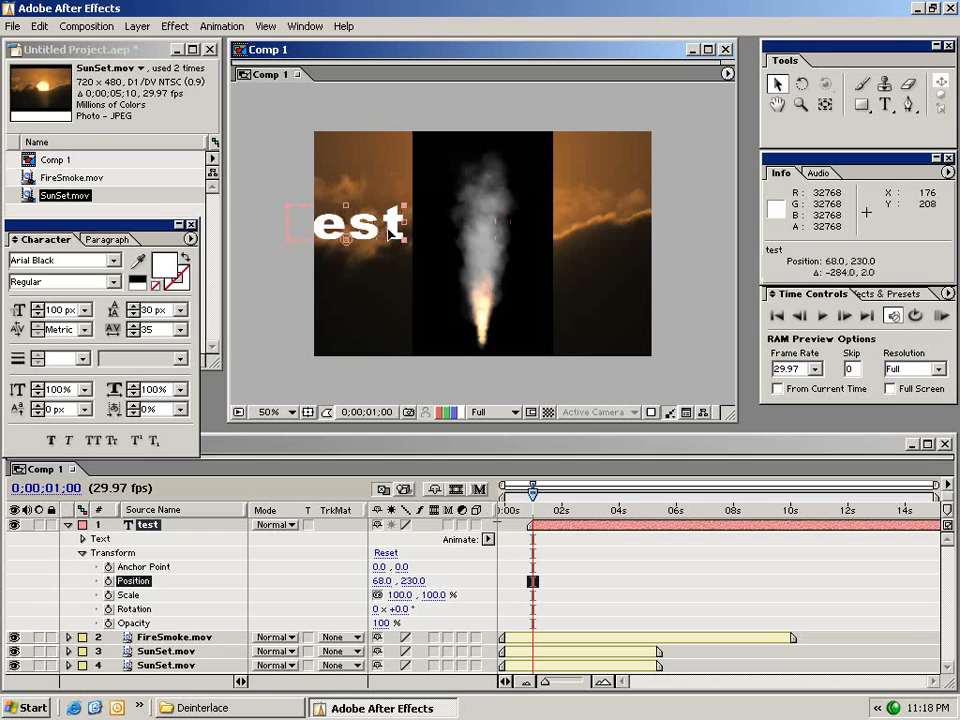
drag(350, 225, 305, 245)
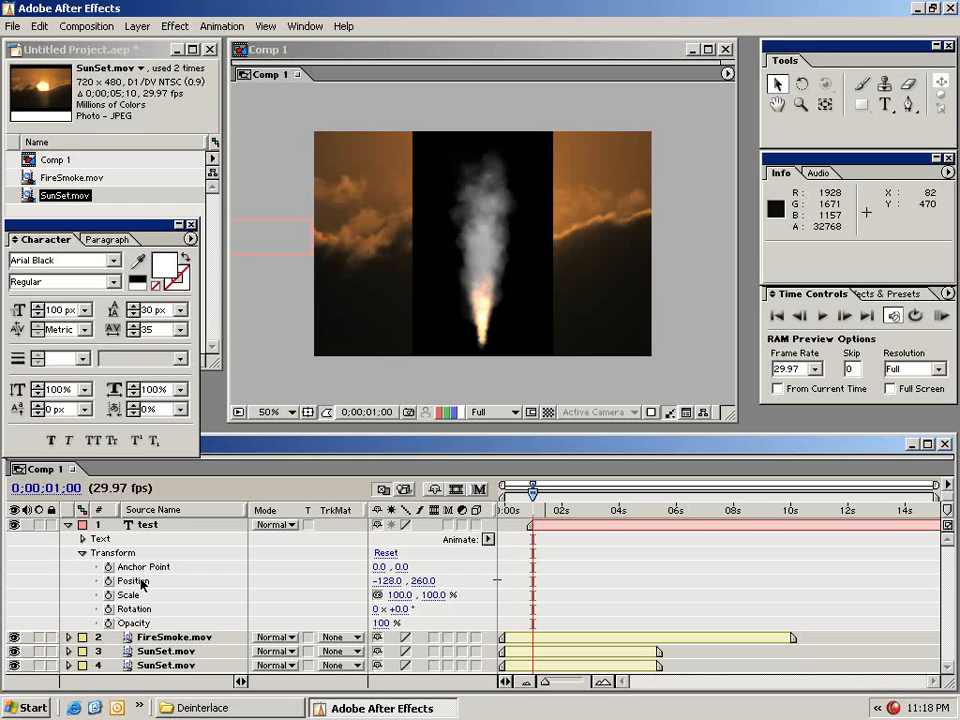
click(109, 581)
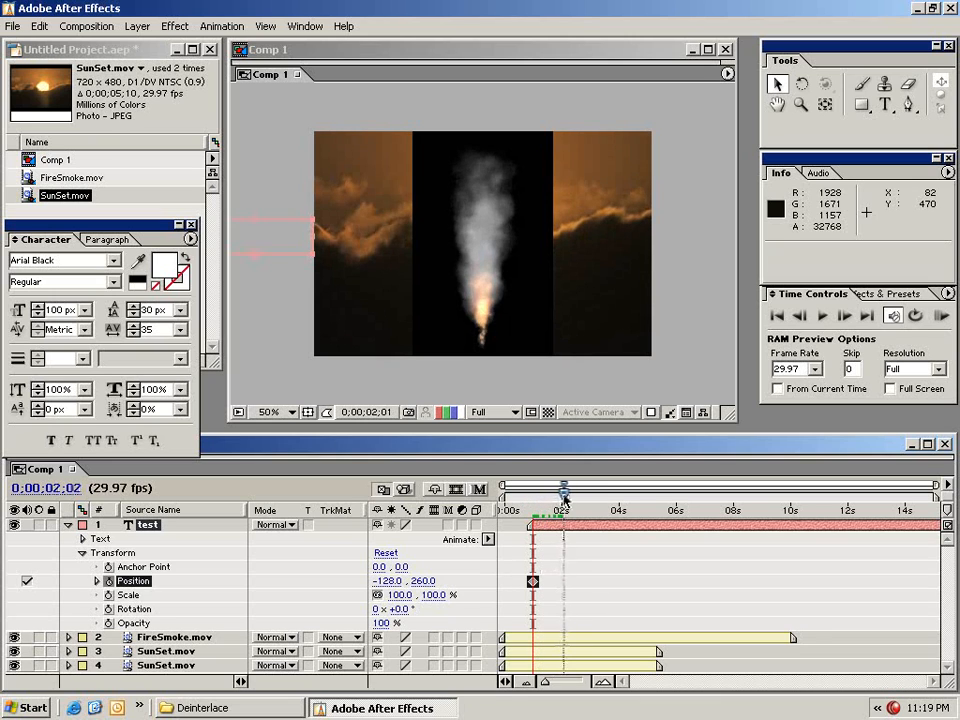
Step: Move the time indicator later and scrub to preview the text sliding across
drag(565, 497, 580, 497)
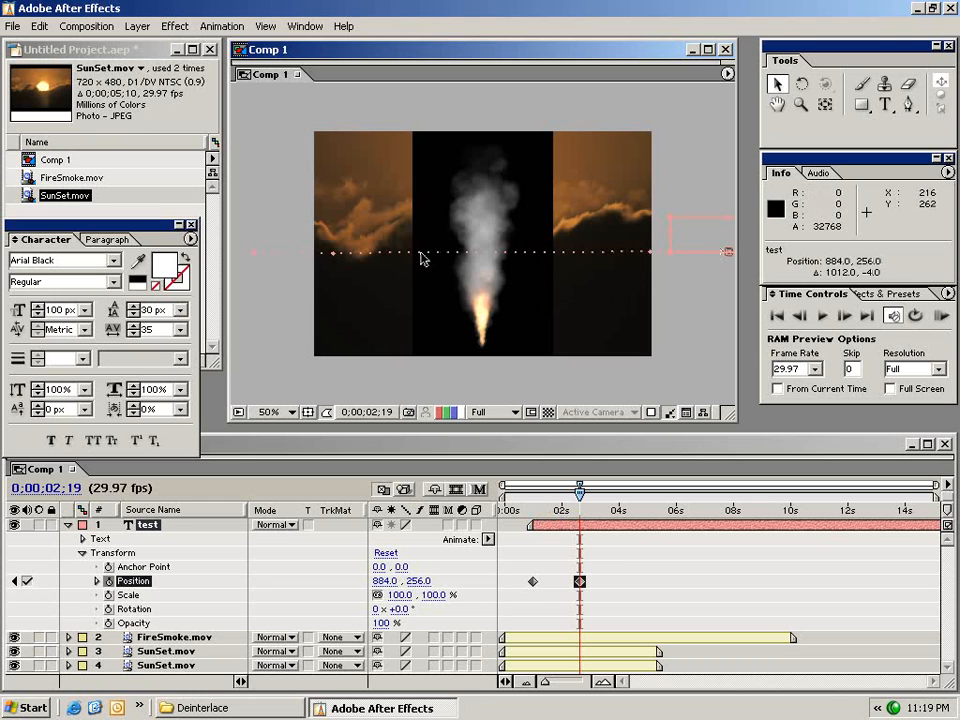
mouse_move(700, 258)
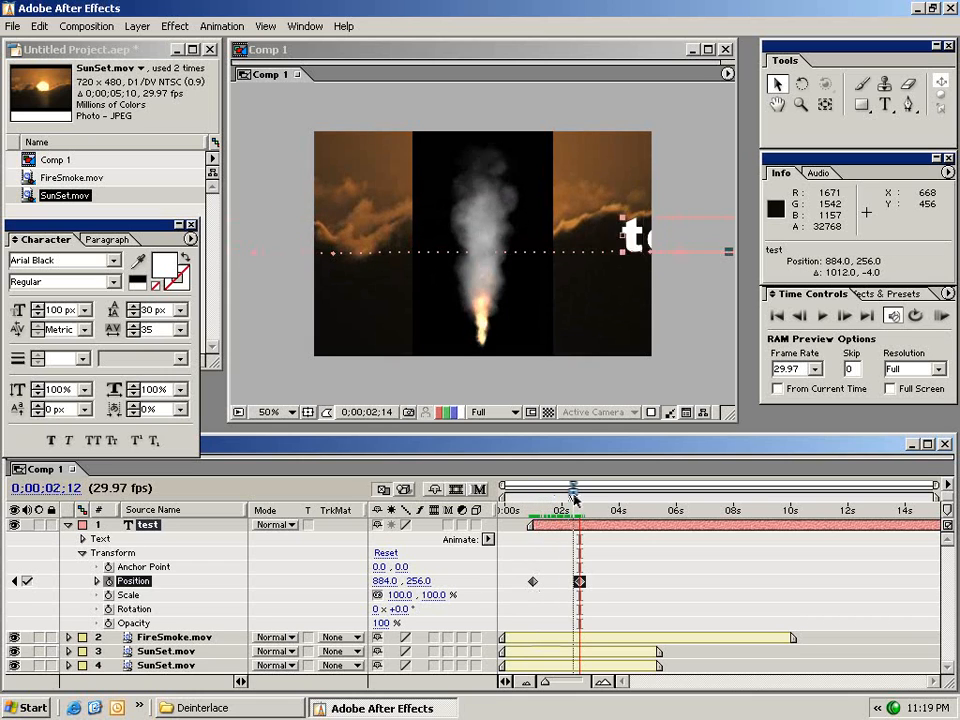
drag(573, 490, 553, 490)
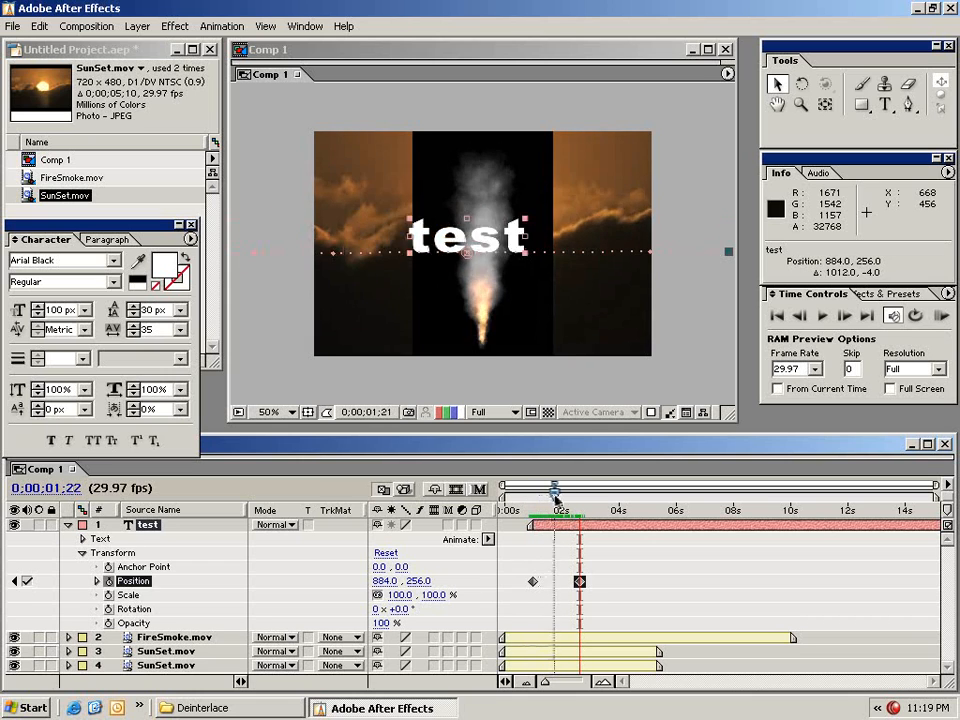
drag(554, 488, 561, 488)
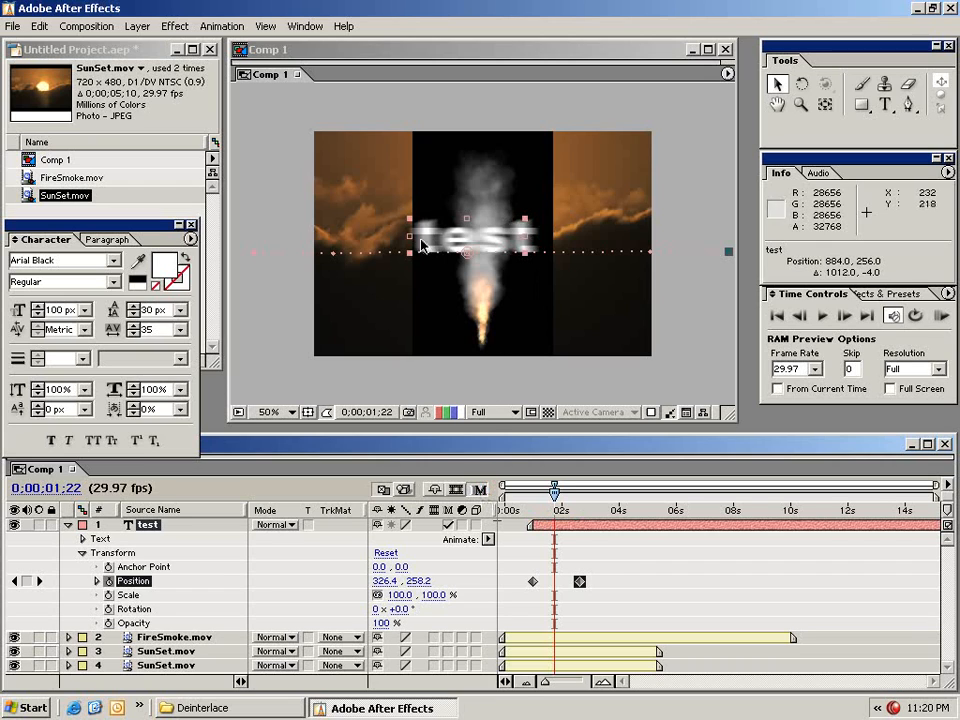
mouse_move(500, 245)
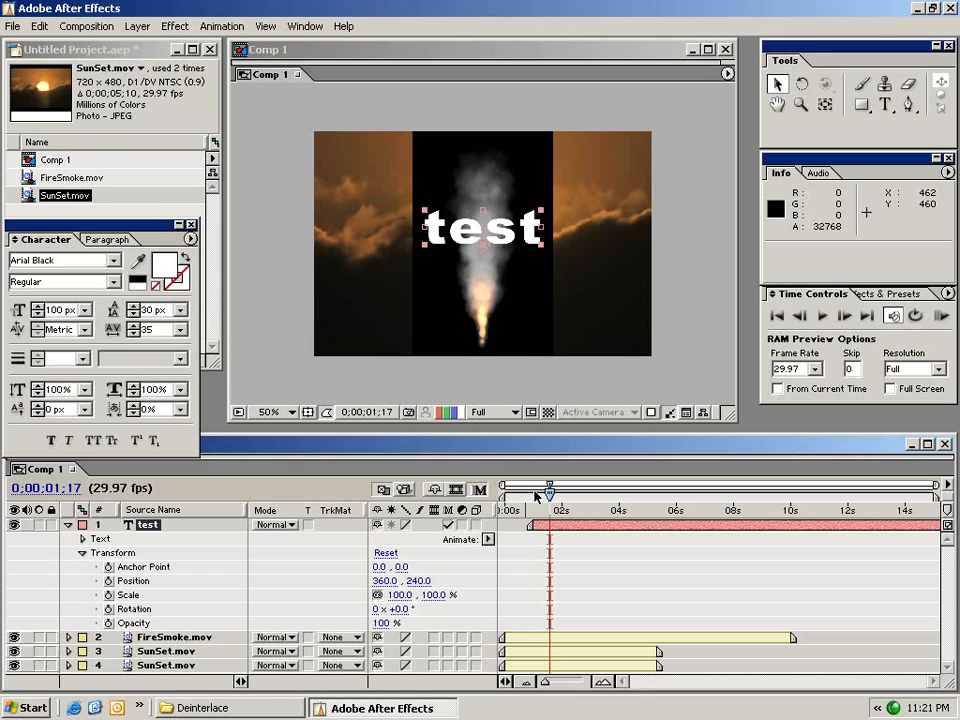
Step: Return the time indicator to about one second and select the test text layer
drag(549, 492, 533, 492)
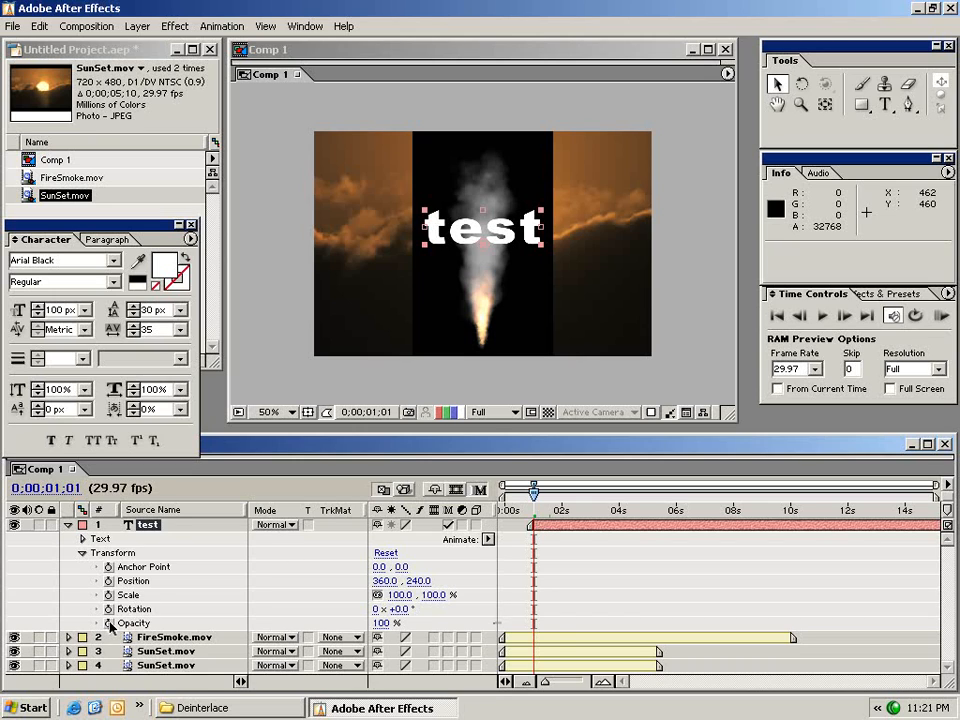
click(134, 623)
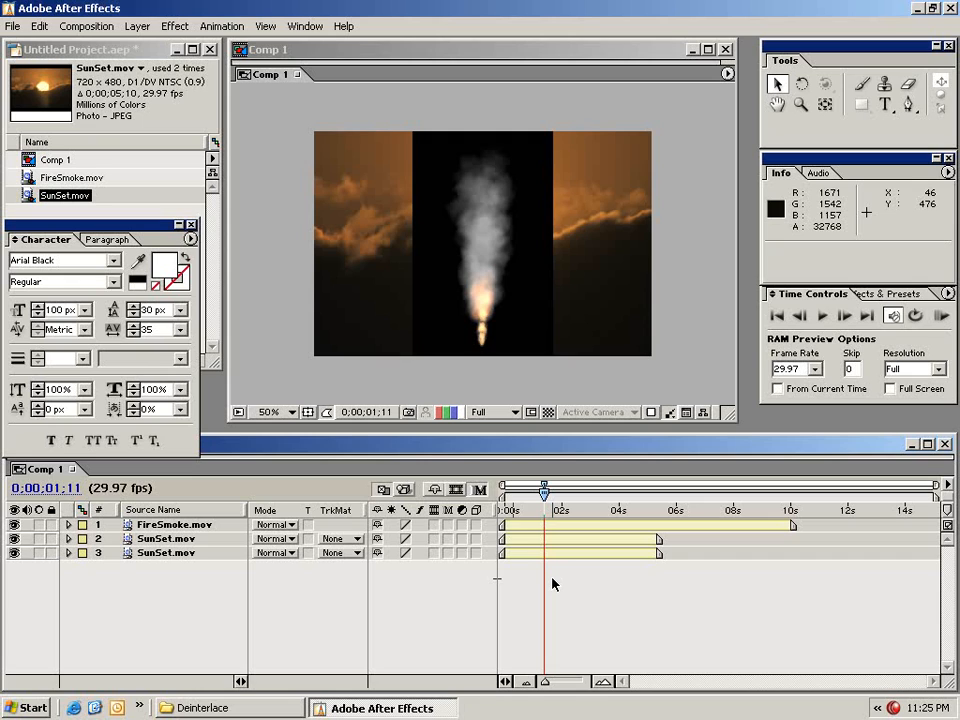
Step: Time-stretch the second SunSet.mov layer to 50%, about 2 seconds 20 frames
click(176, 524)
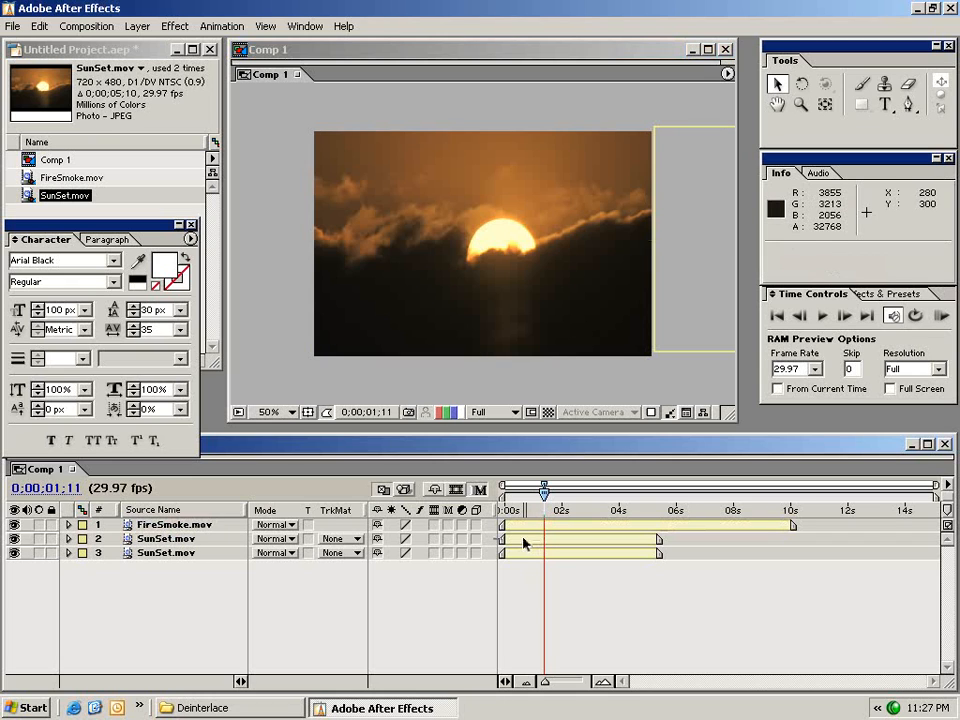
click(137, 26)
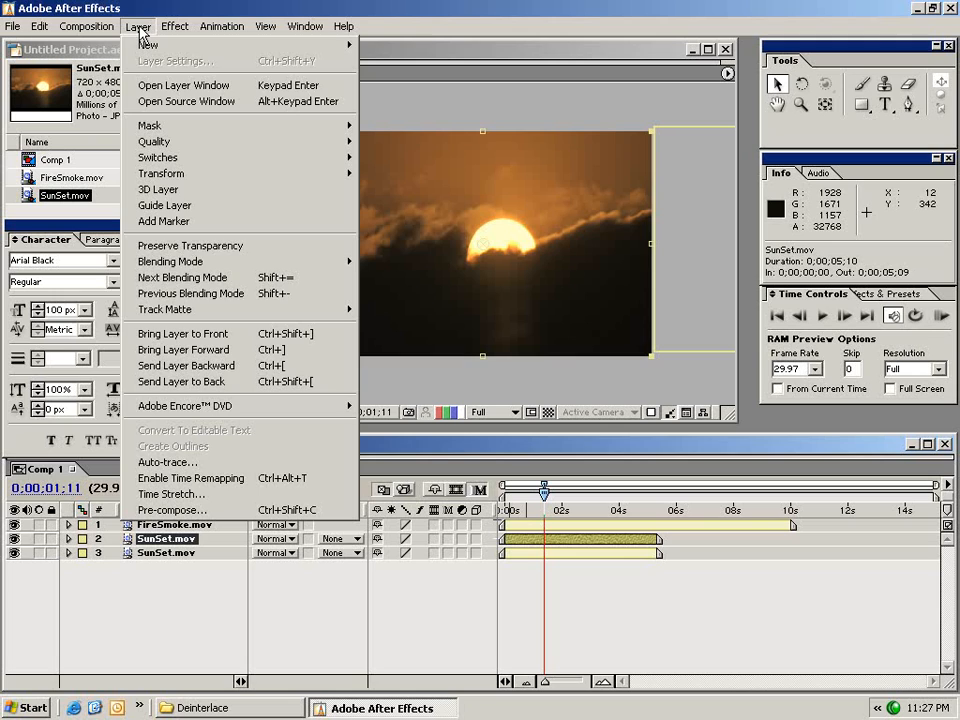
mouse_move(171, 494)
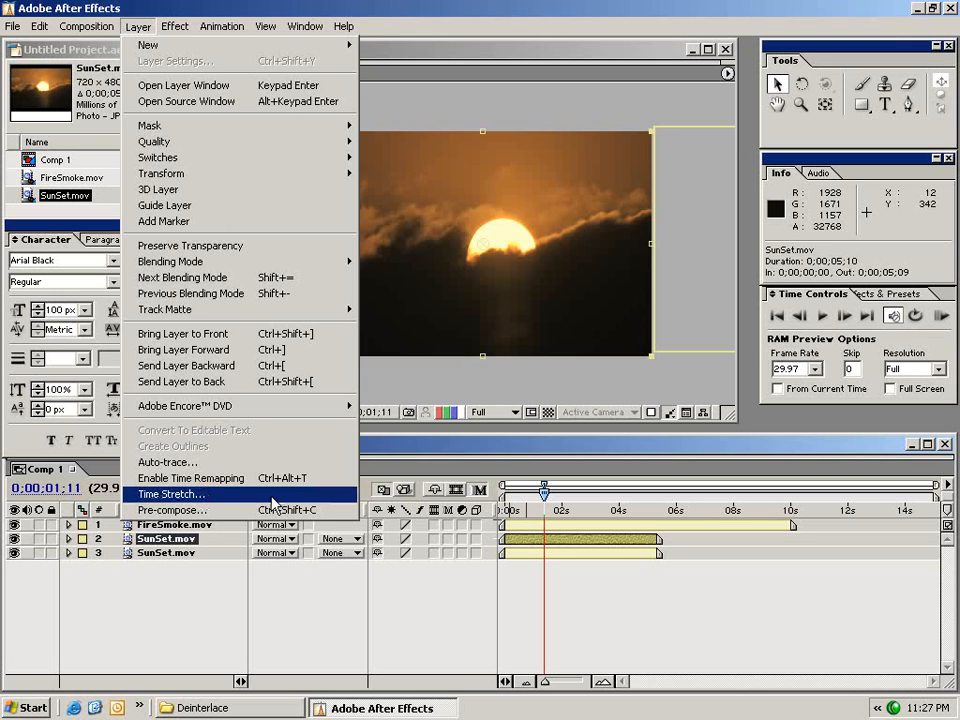
click(170, 494)
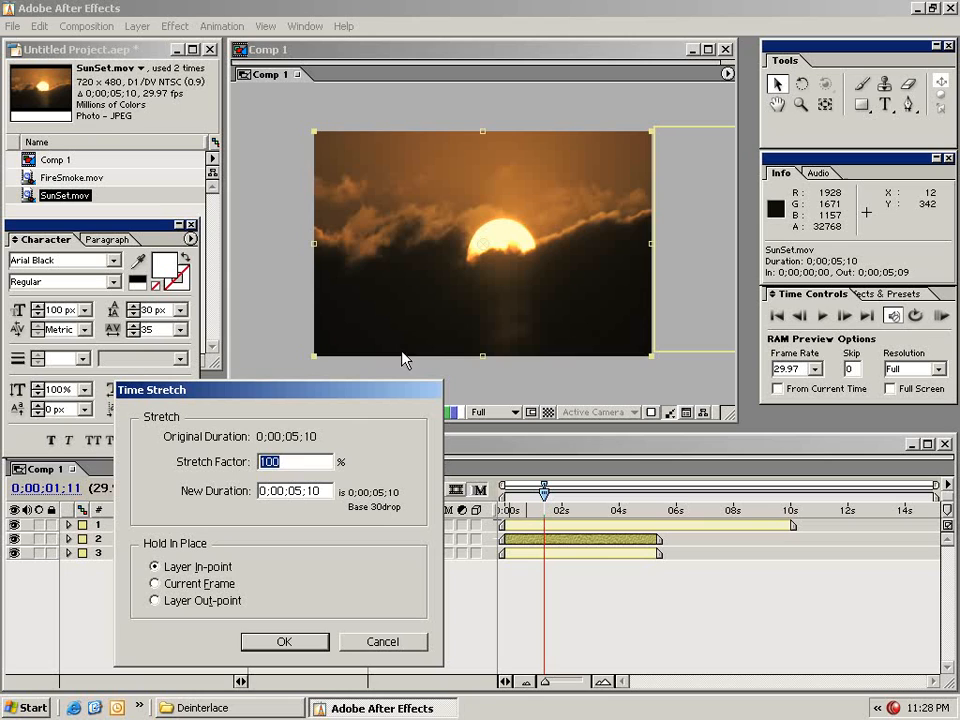
mouse_move(358, 497)
text(50)
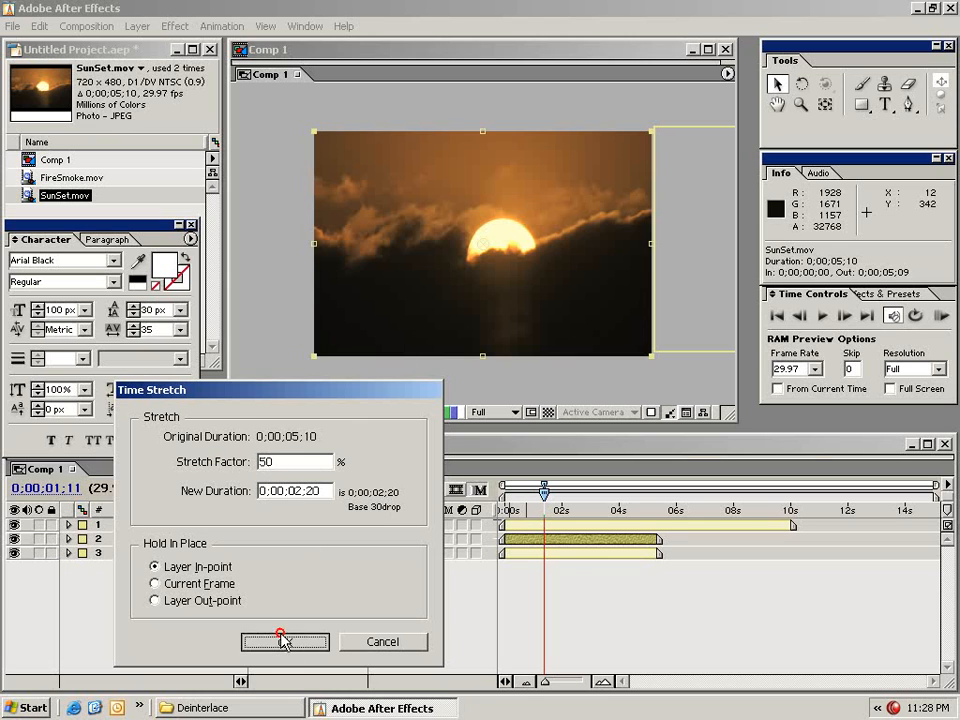
click(285, 641)
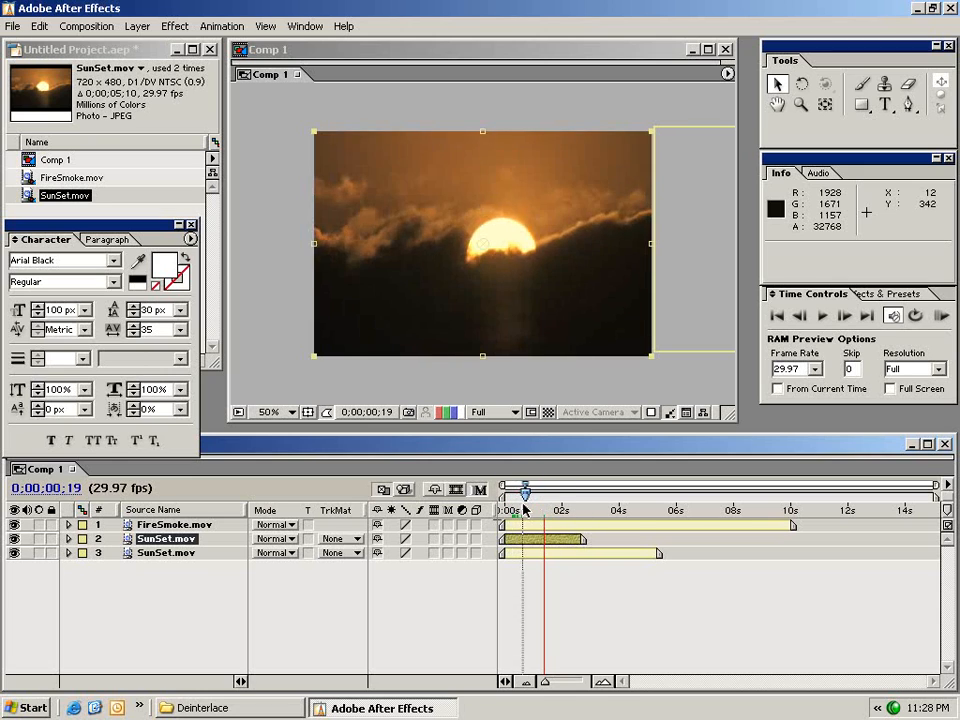
Step: Scrub the time ruler to preview the sped-up sunset clip
drag(523, 490, 528, 490)
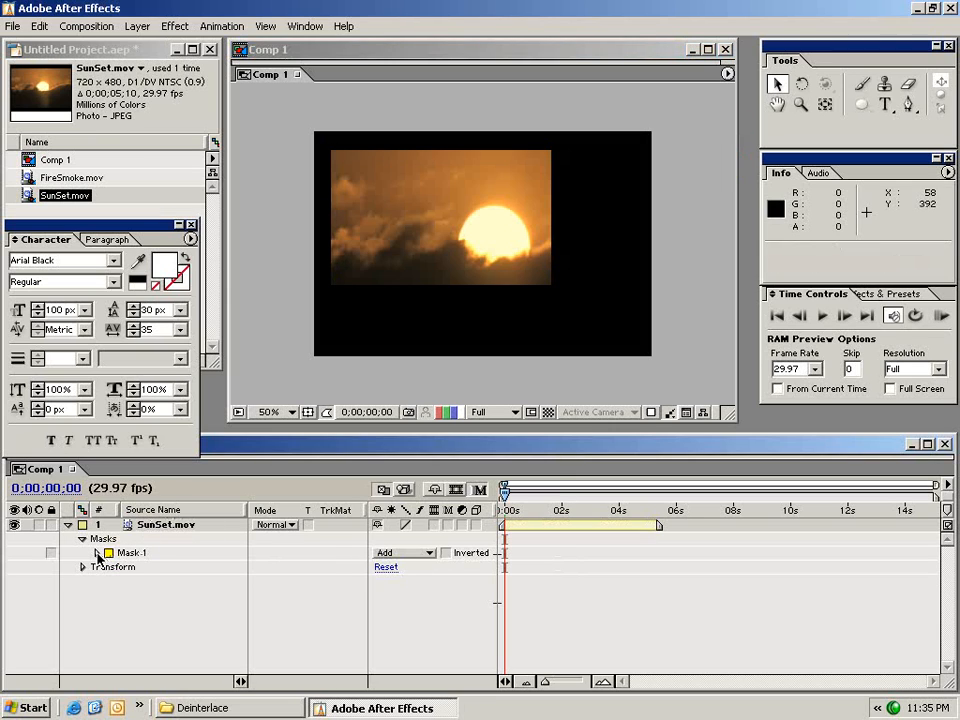
Step: Switch Mask 1's mode between Subtract and Add, then select the mask to delete it
click(83, 552)
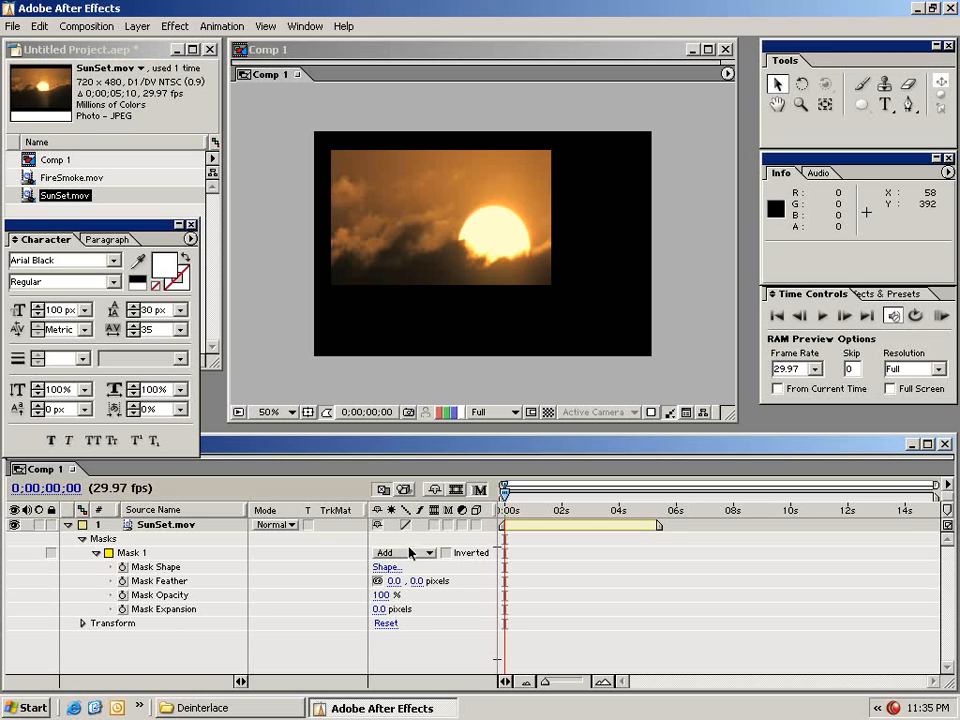
click(405, 552)
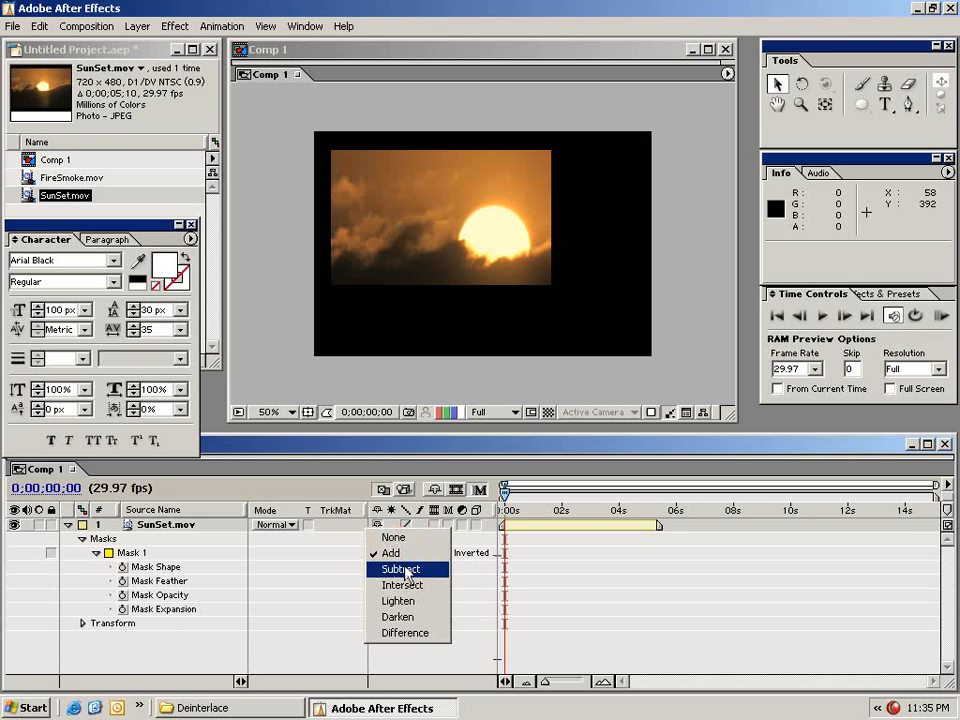
click(400, 569)
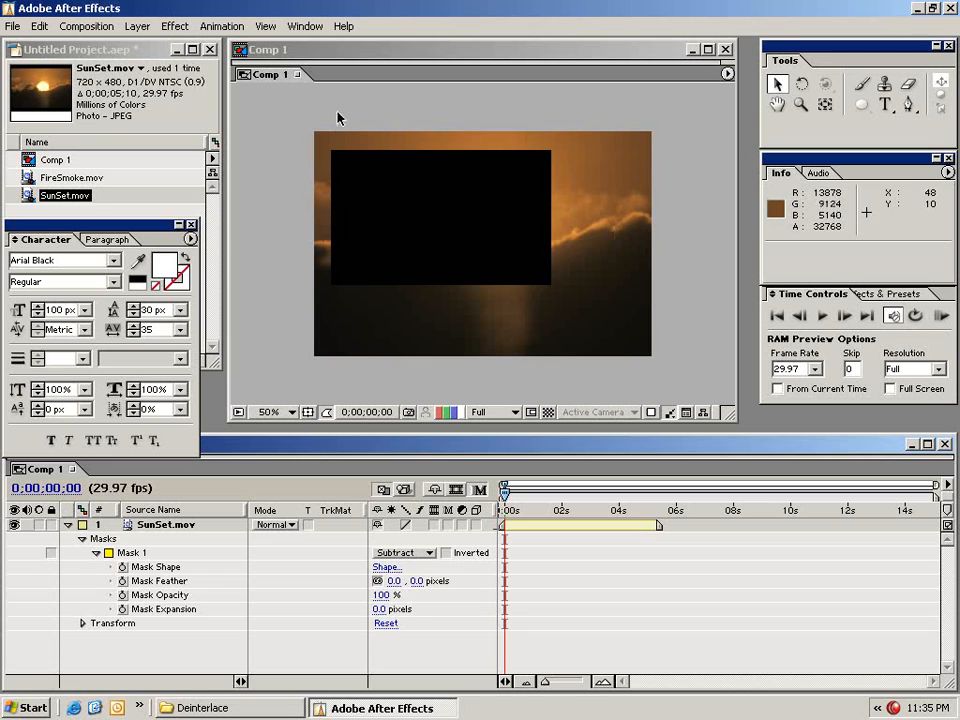
click(403, 552)
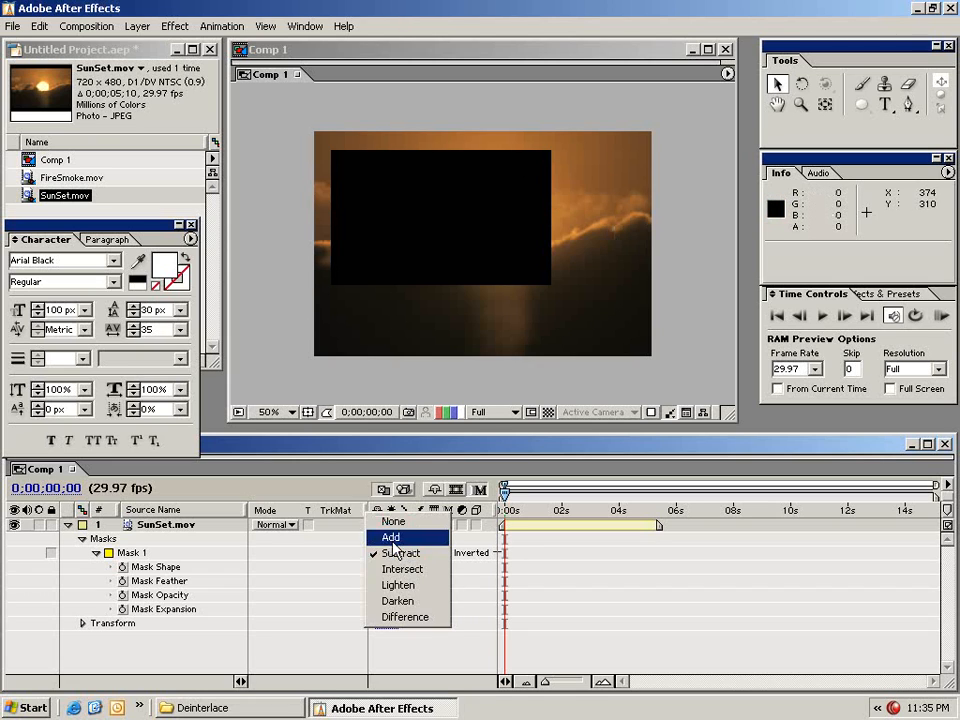
click(390, 537)
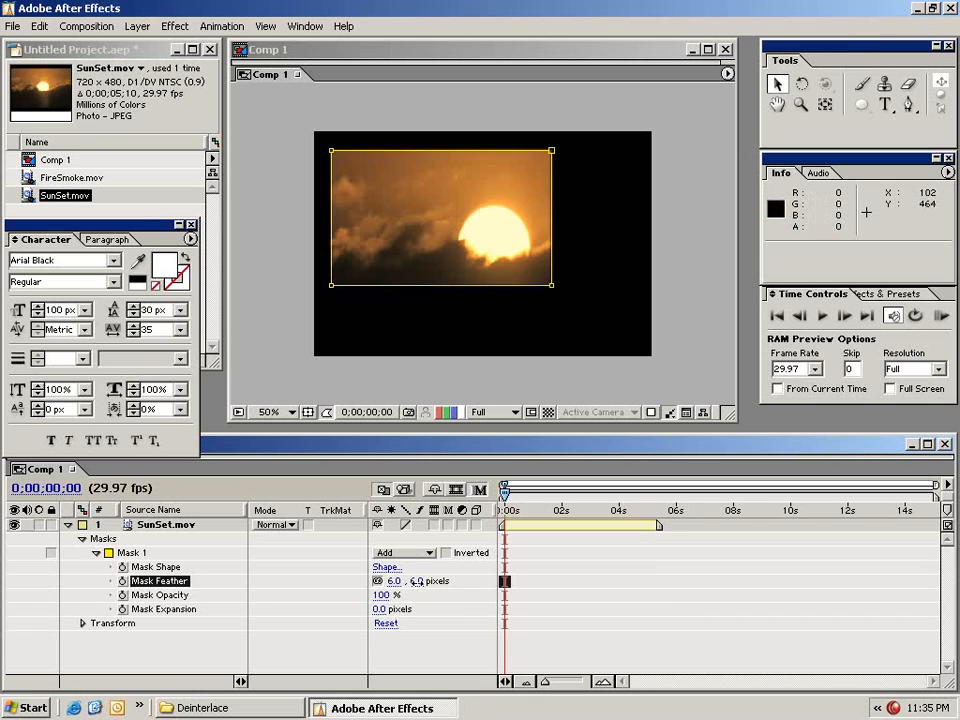
click(133, 552)
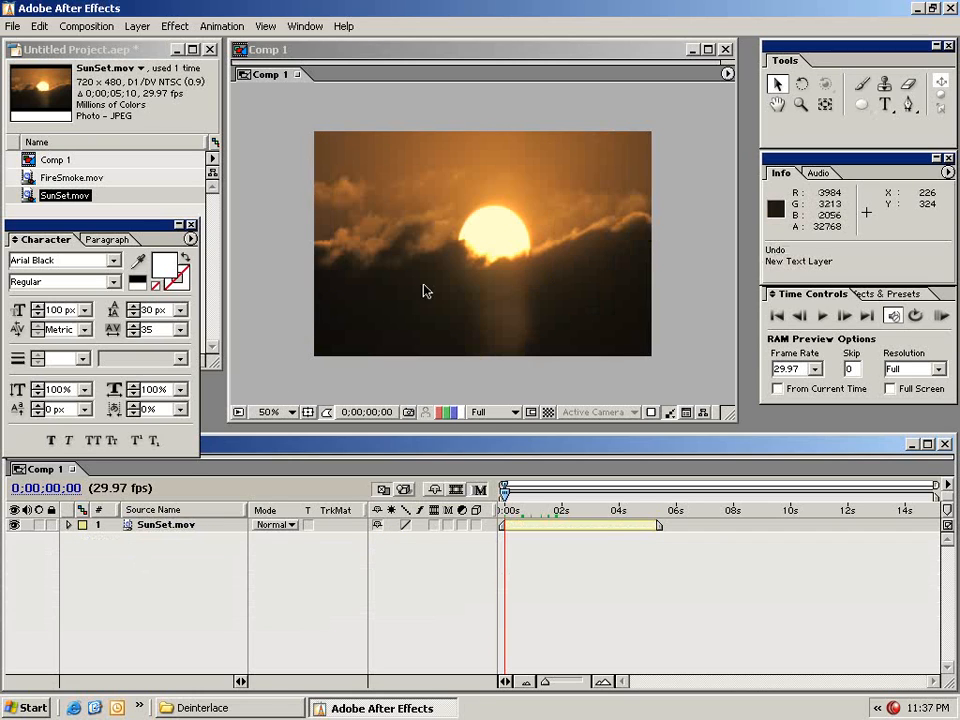
mouse_move(365, 296)
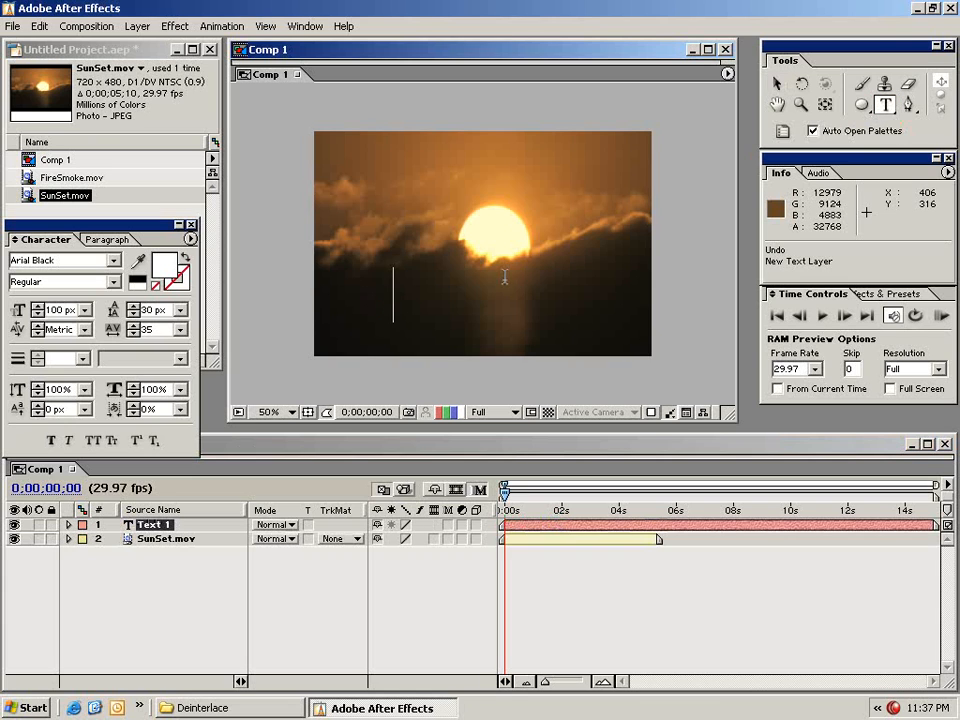
Step: Type a 'test' text layer and drag its duplicate to the lower right
text(test)
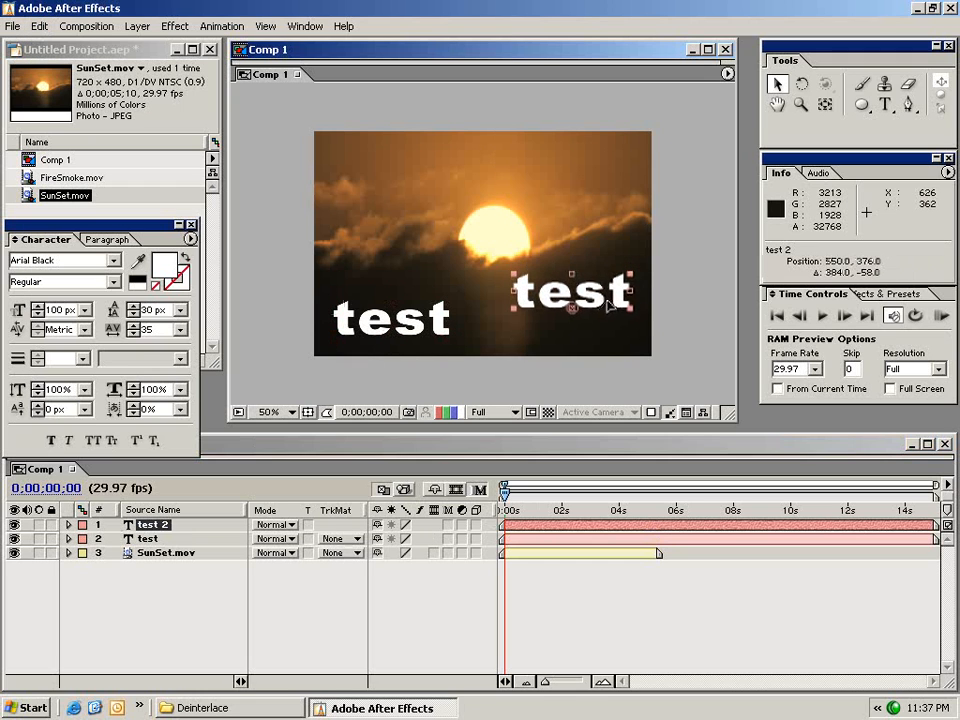
drag(570, 285, 570, 318)
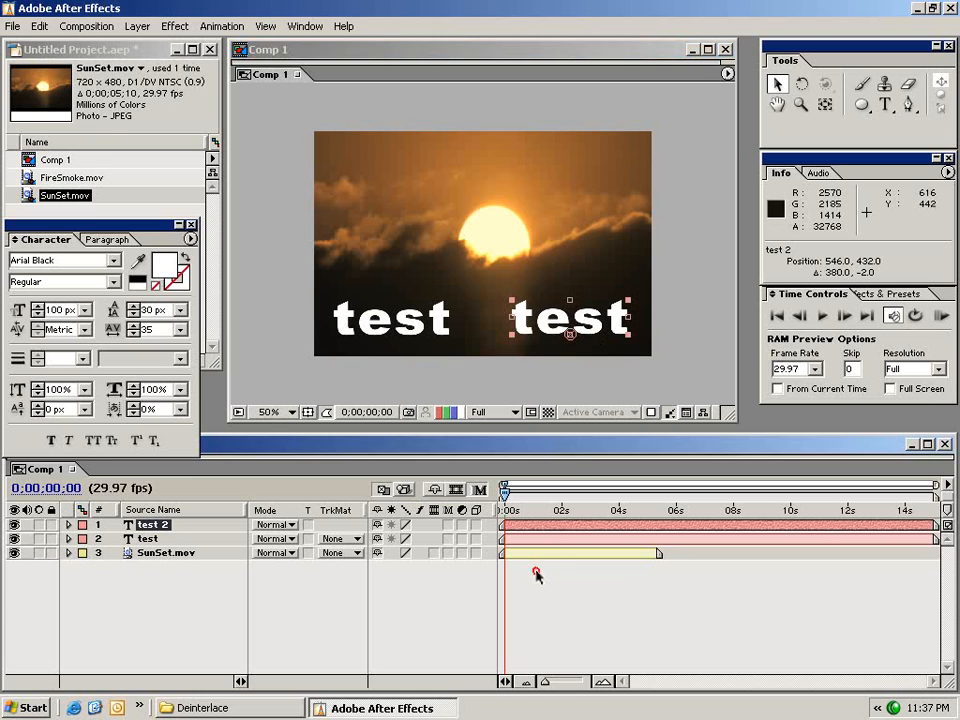
click(39, 26)
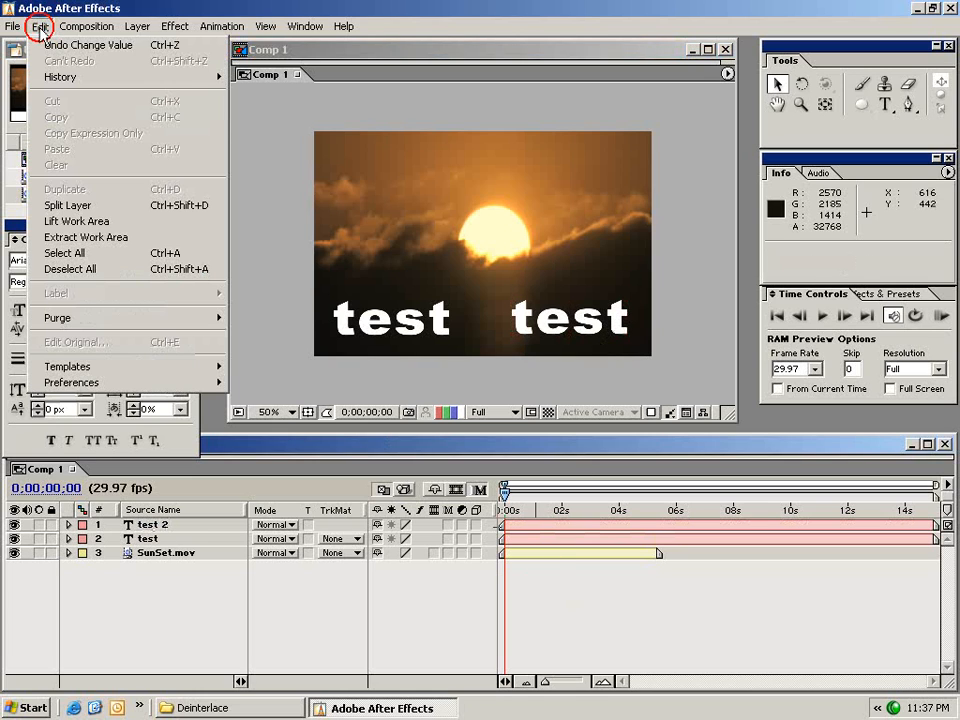
mouse_move(64, 253)
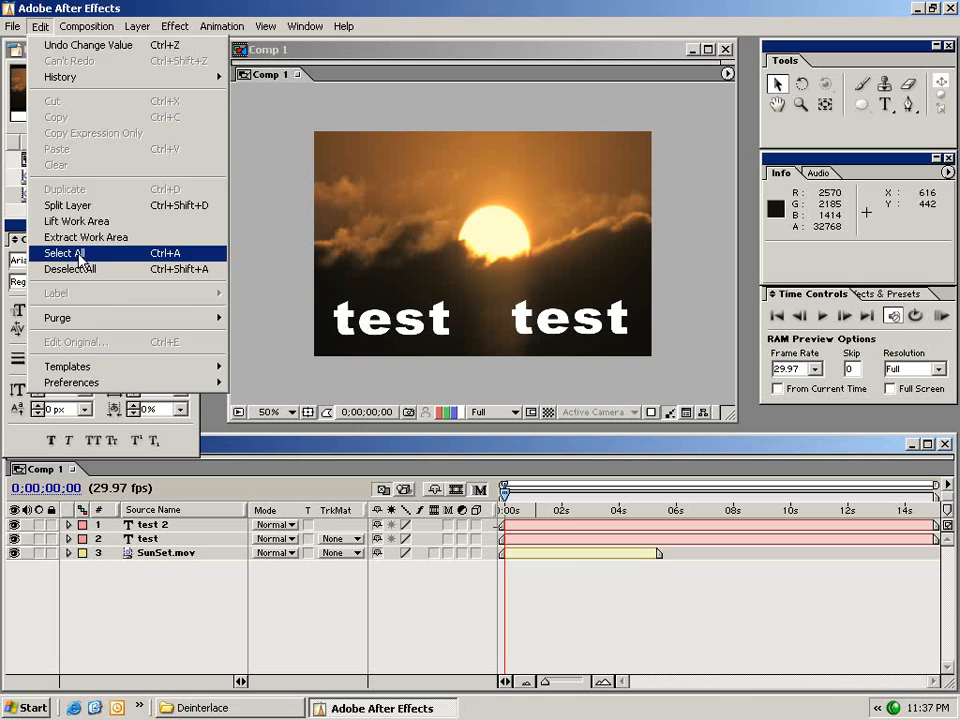
Step: Select all layers and pre-compose them into Pre-comp 1, moving all attributes
click(62, 253)
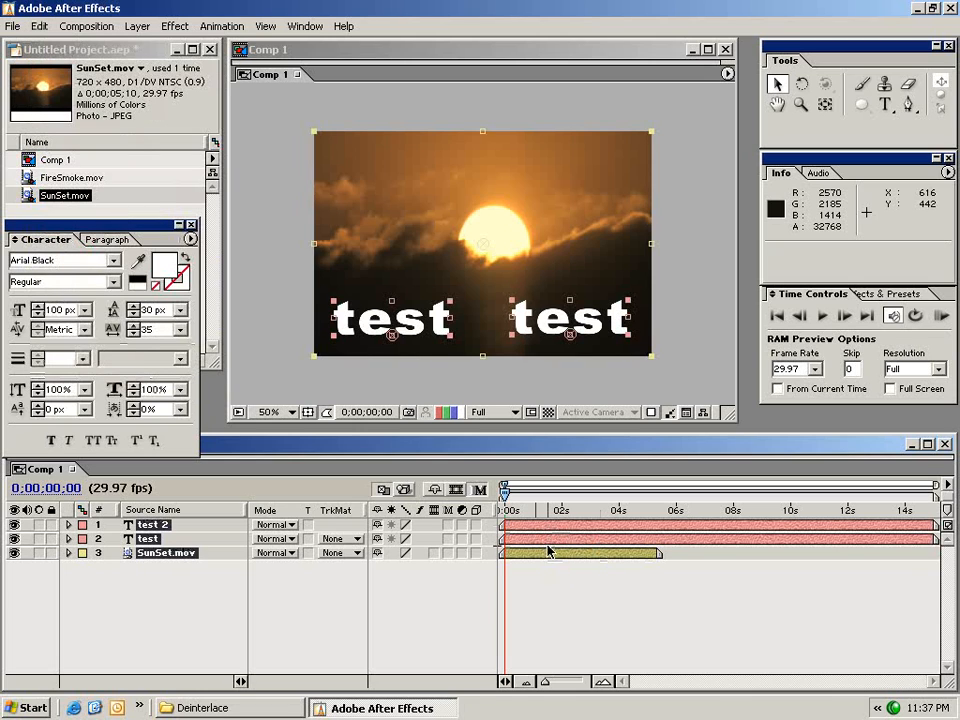
mouse_move(527, 528)
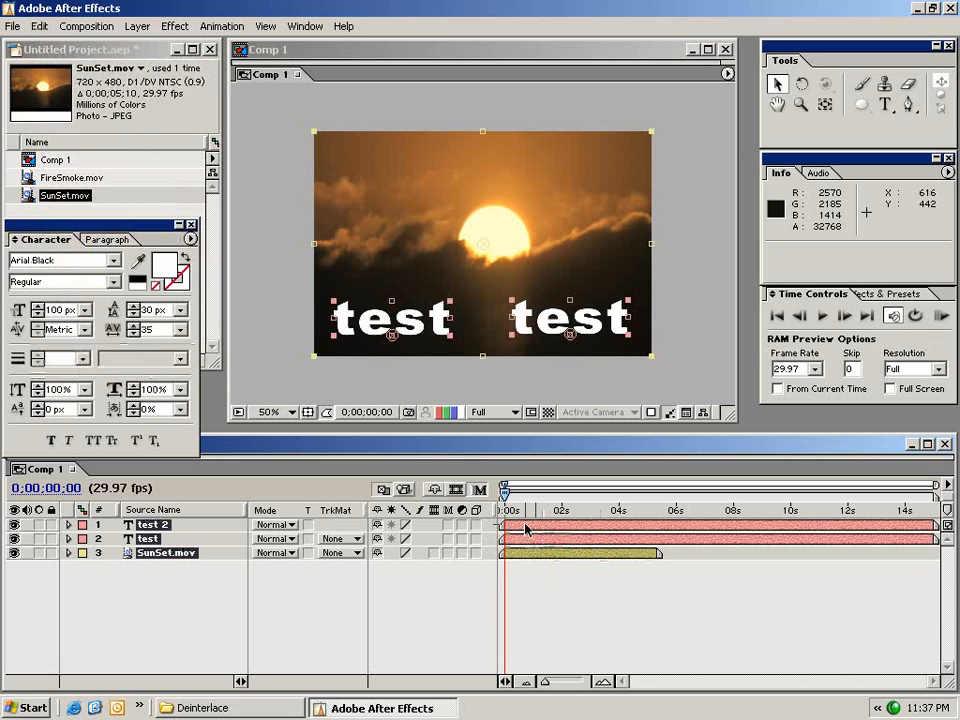
click(138, 26)
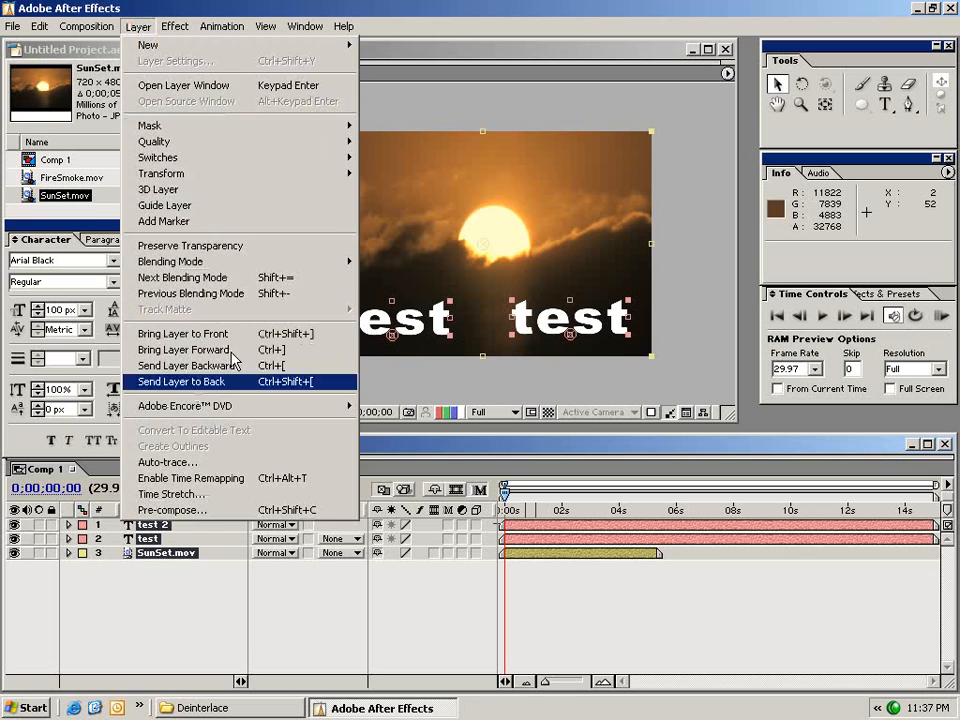
click(171, 510)
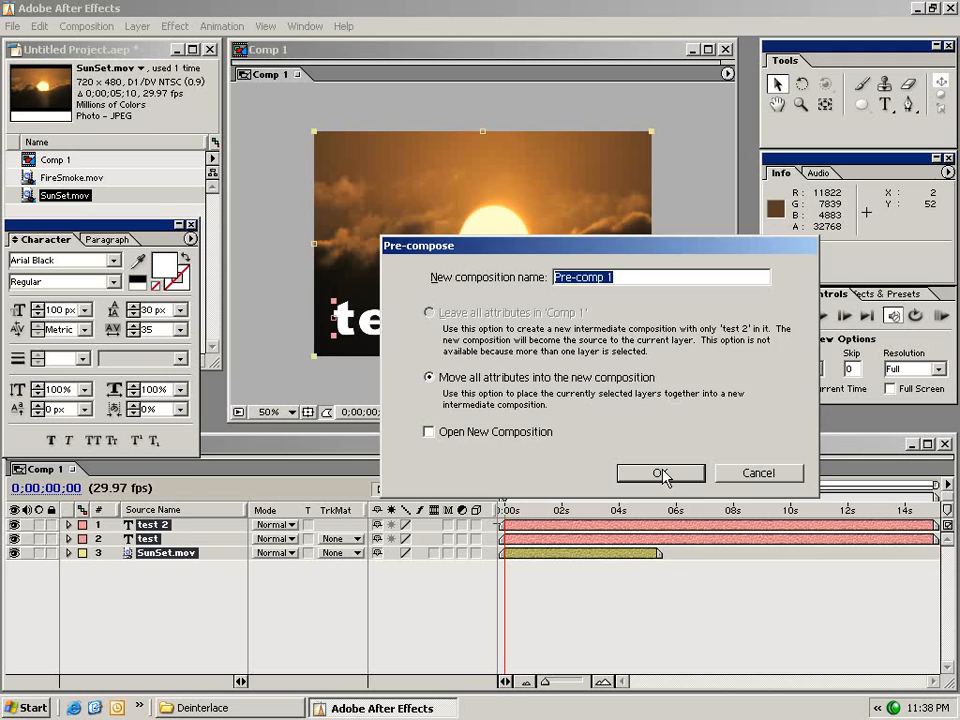
click(660, 472)
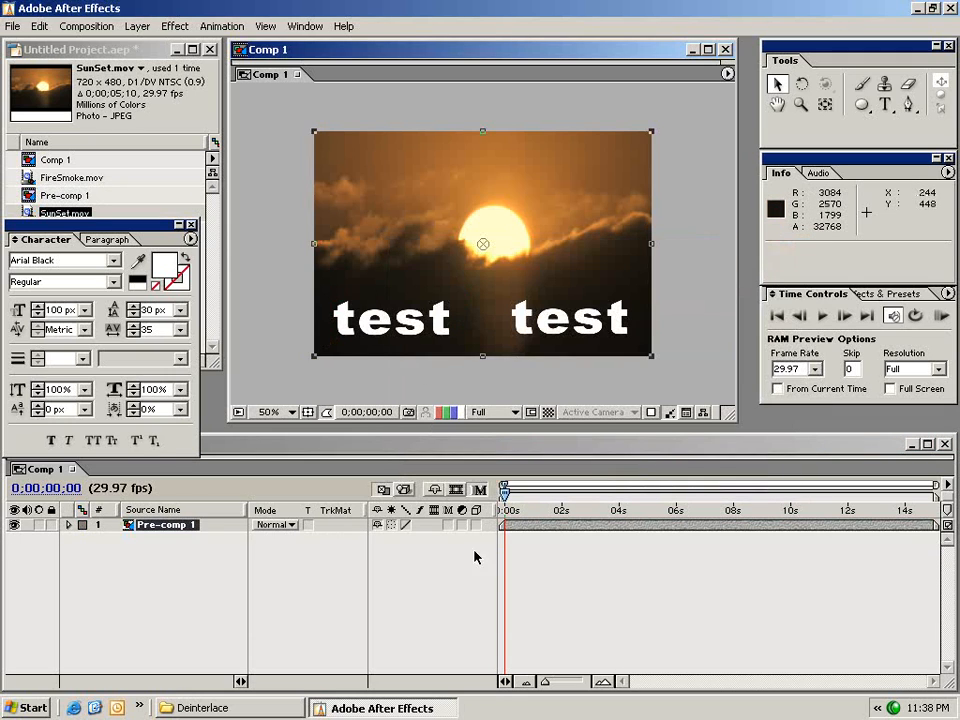
drag(505, 490, 520, 490)
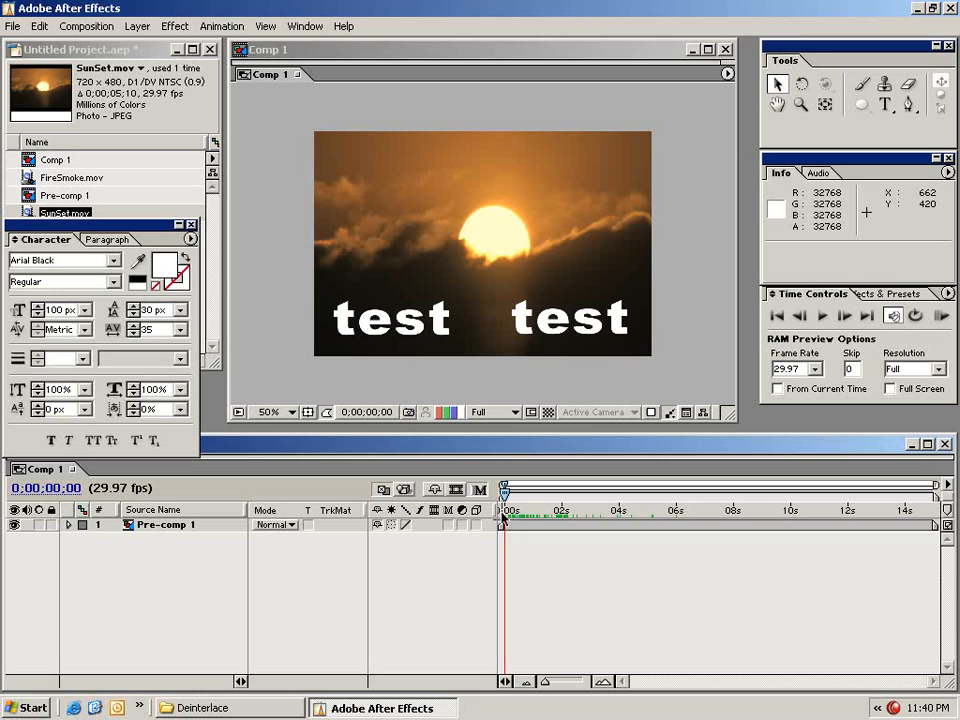
mouse_move(480, 505)
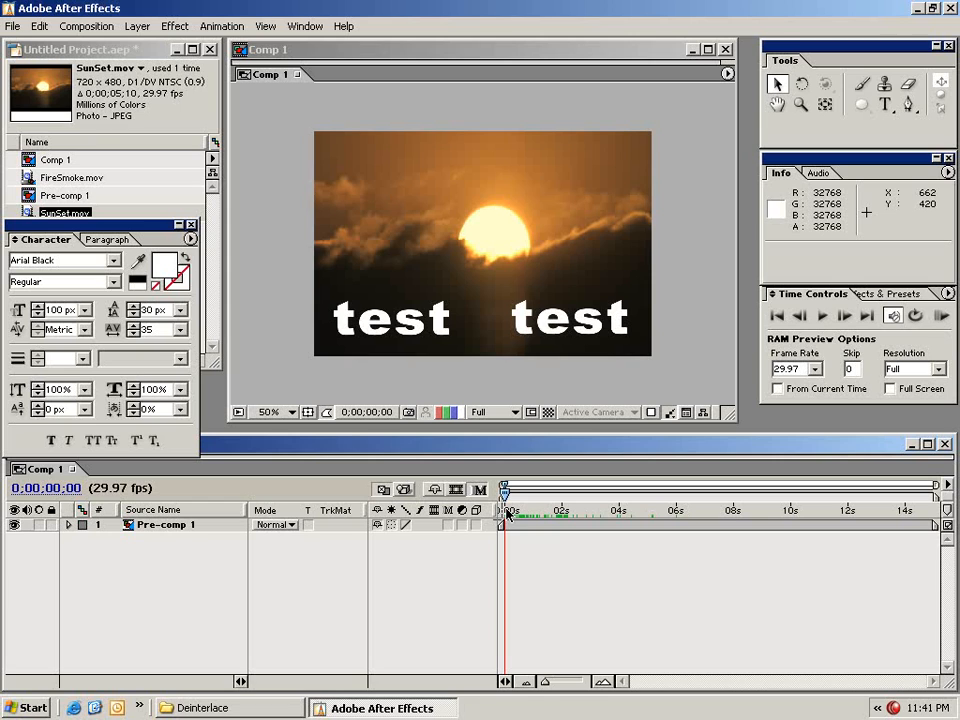
Step: Add Comp 1 to the Render Queue and adjust its QuickTime Animation output settings
click(86, 26)
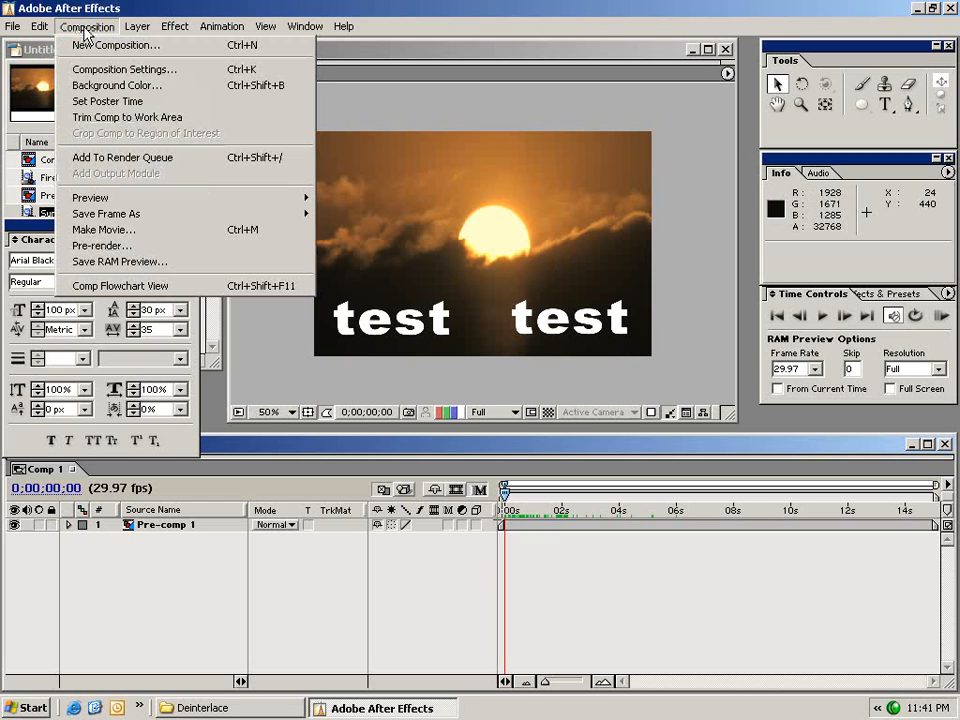
click(122, 157)
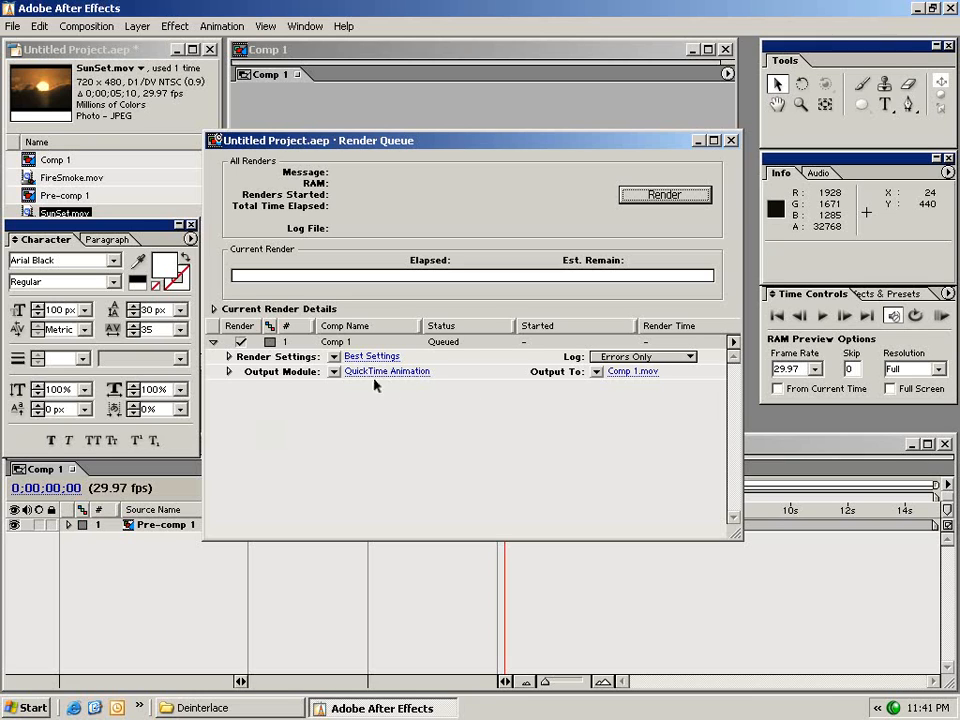
click(387, 371)
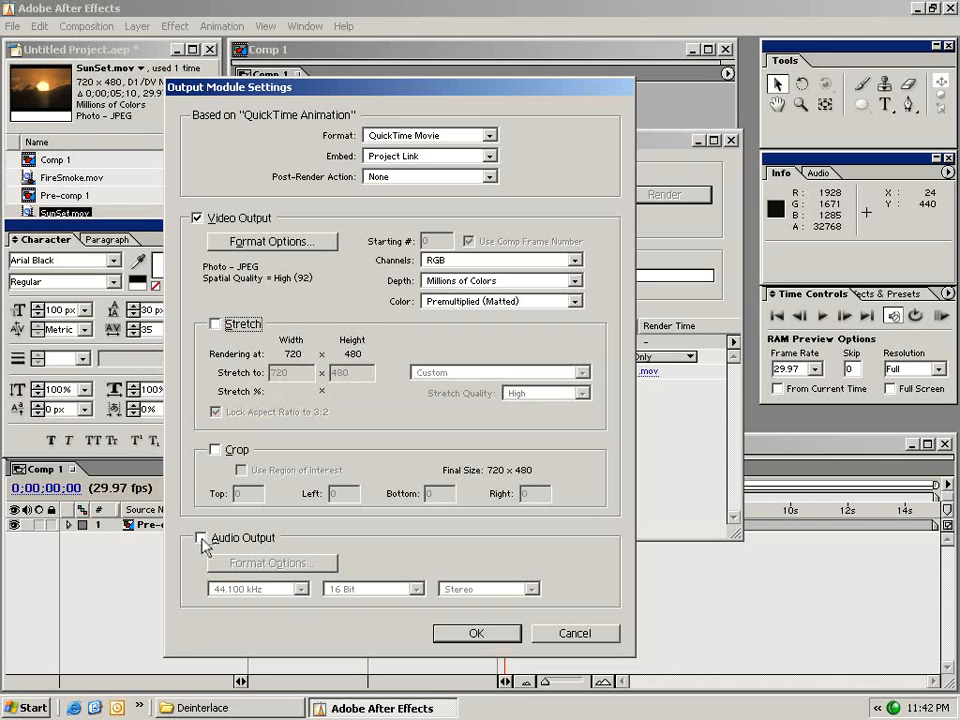
click(476, 633)
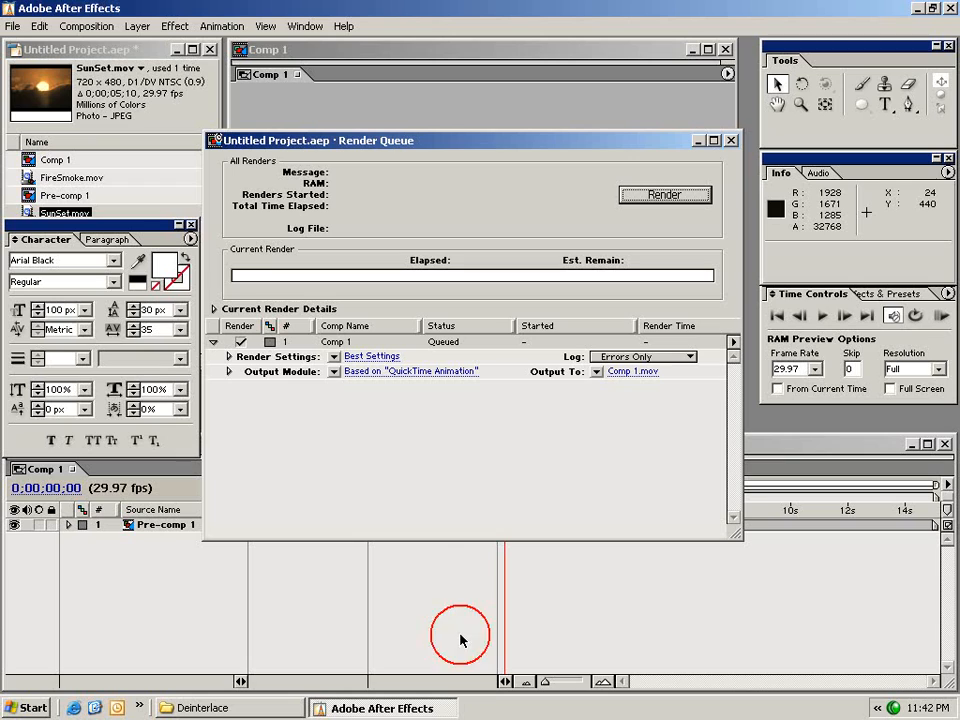
mouse_move(568, 380)
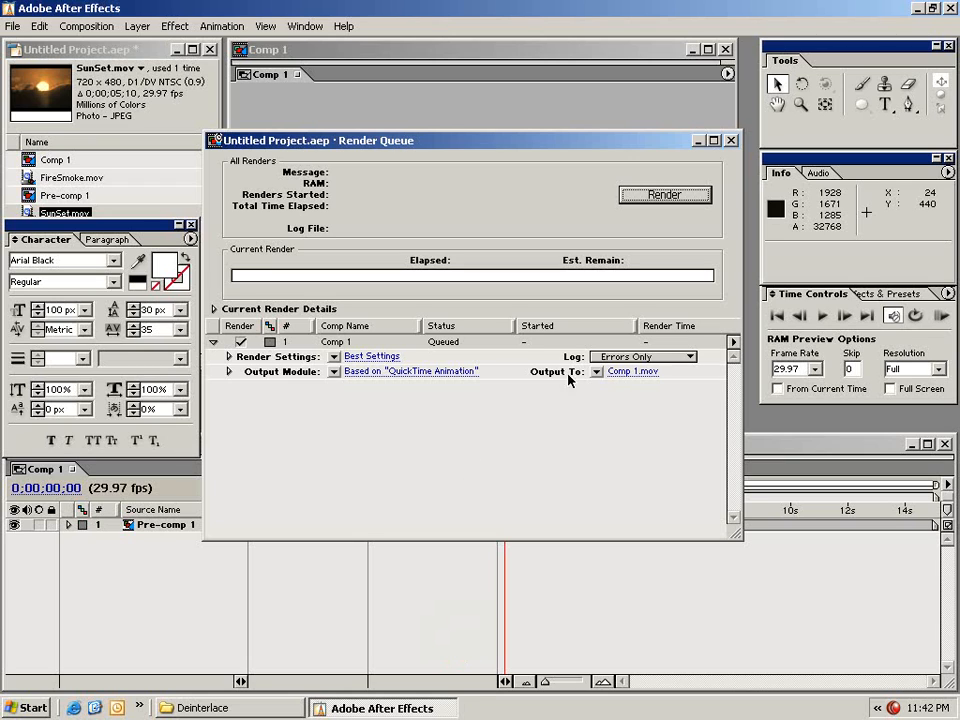
Step: Save the output as Comp 1.mov in the smoke folder and render it
click(632, 371)
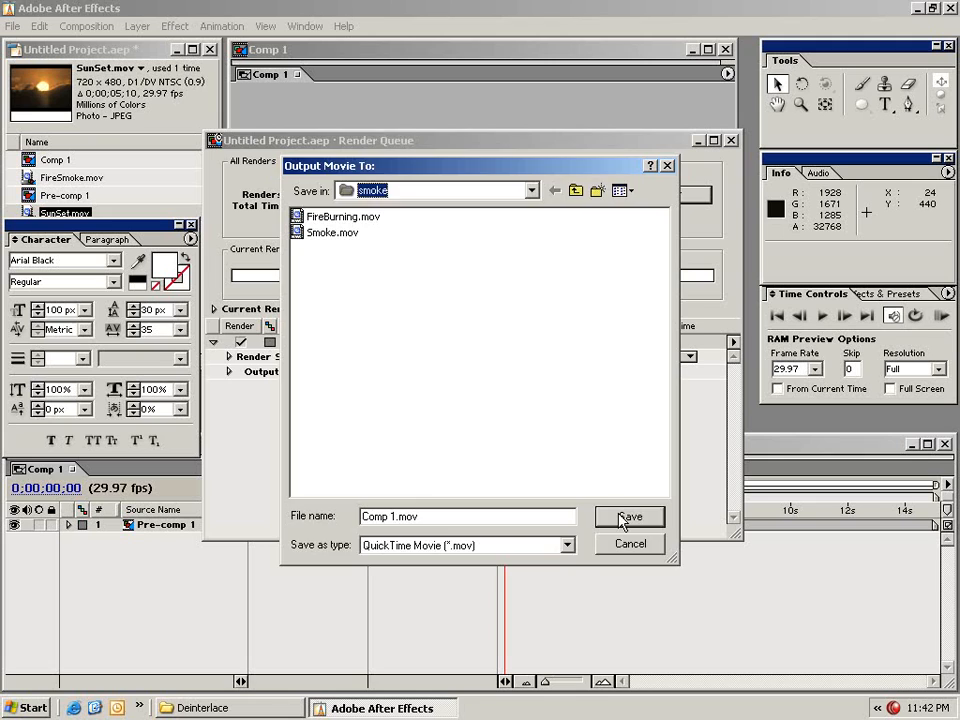
click(629, 516)
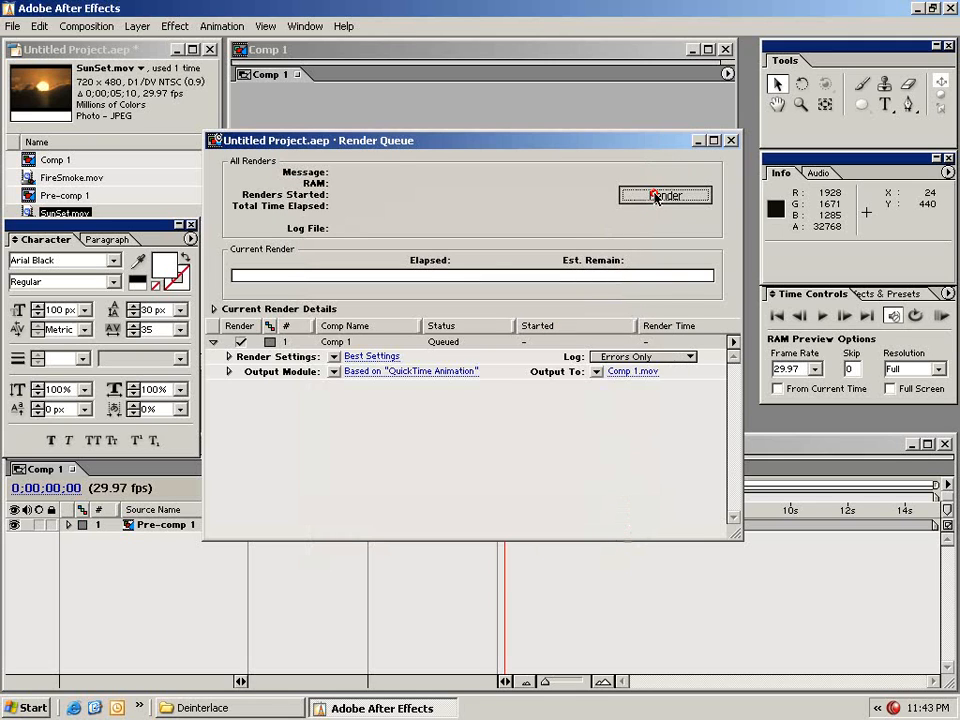
click(665, 195)
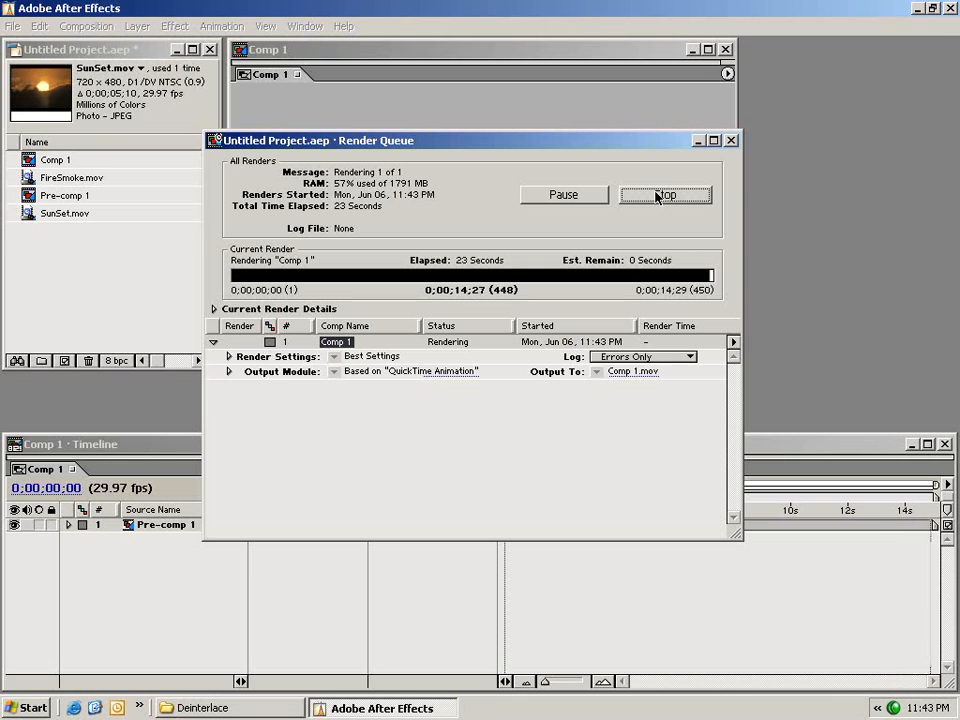
click(665, 194)
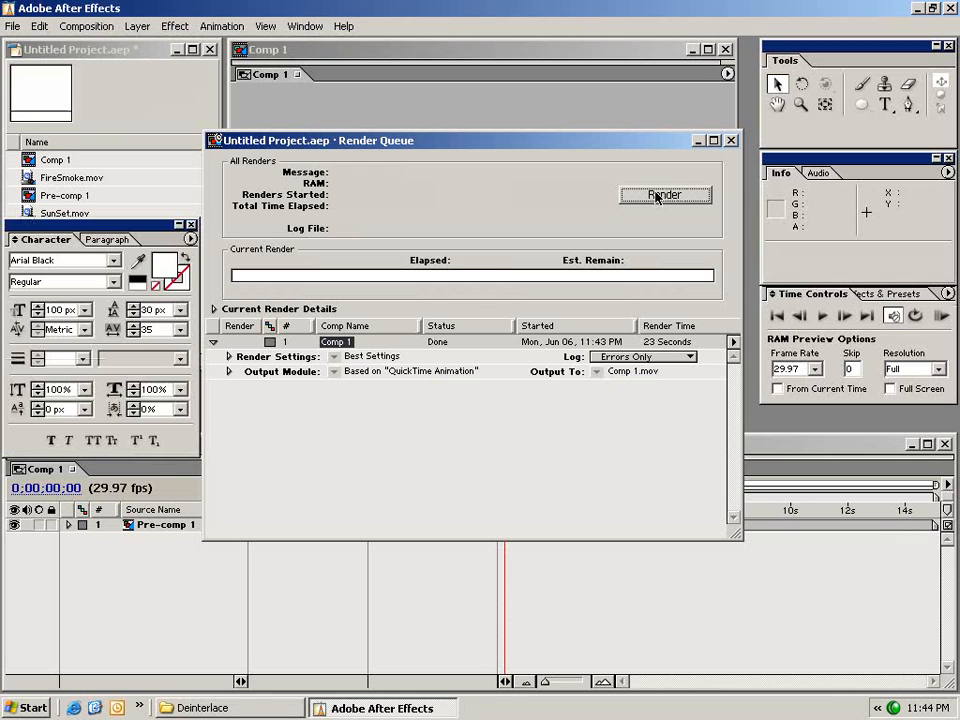